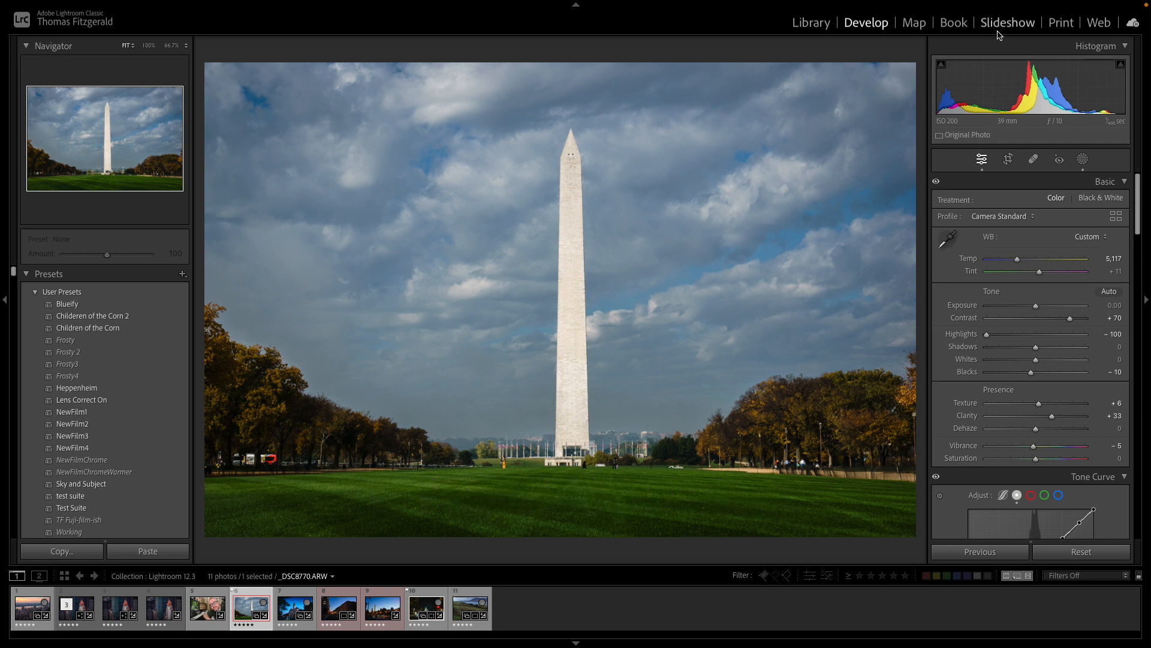
pyautogui.moveTo(945, 9)
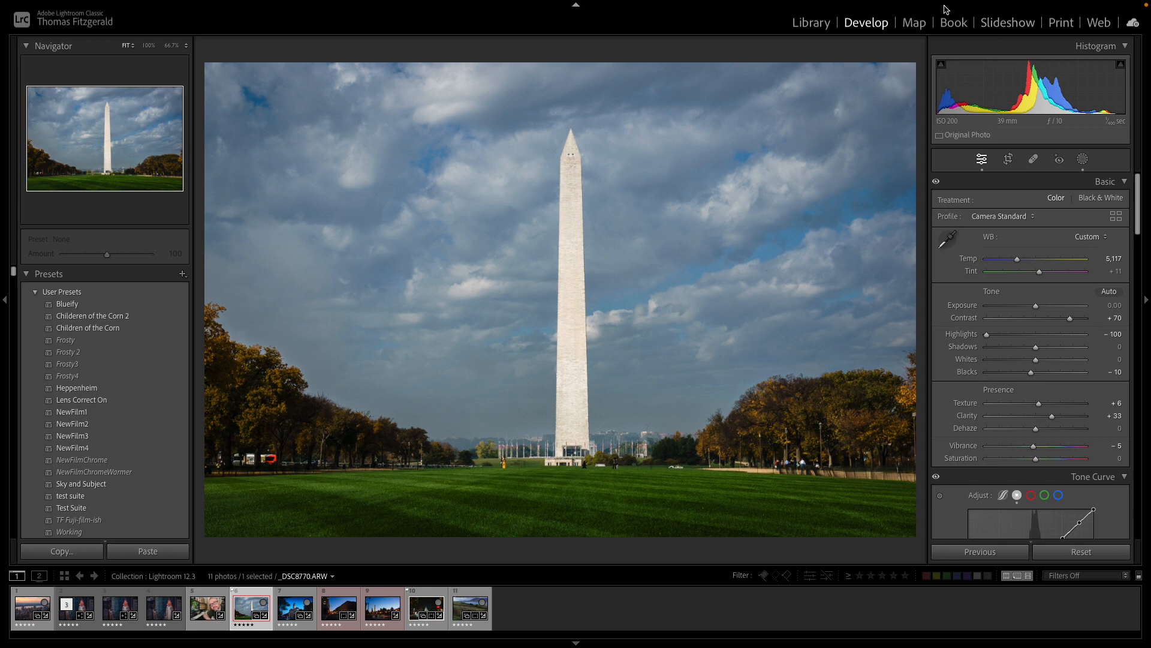
pyautogui.moveTo(910, 281)
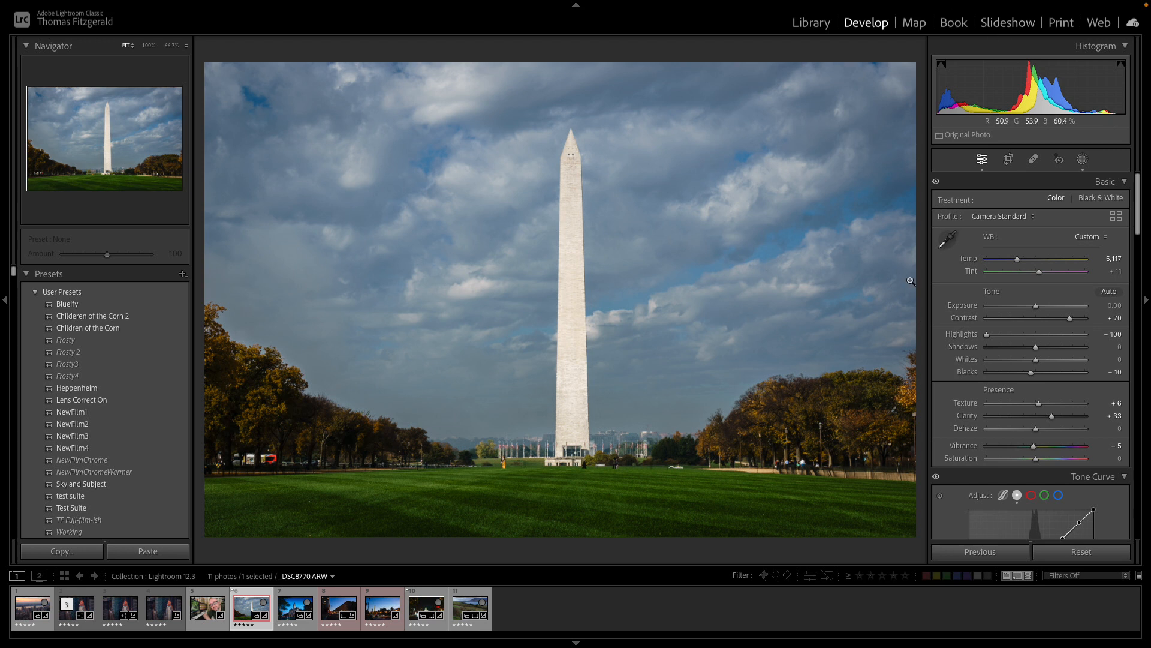
pyautogui.moveTo(1083, 160)
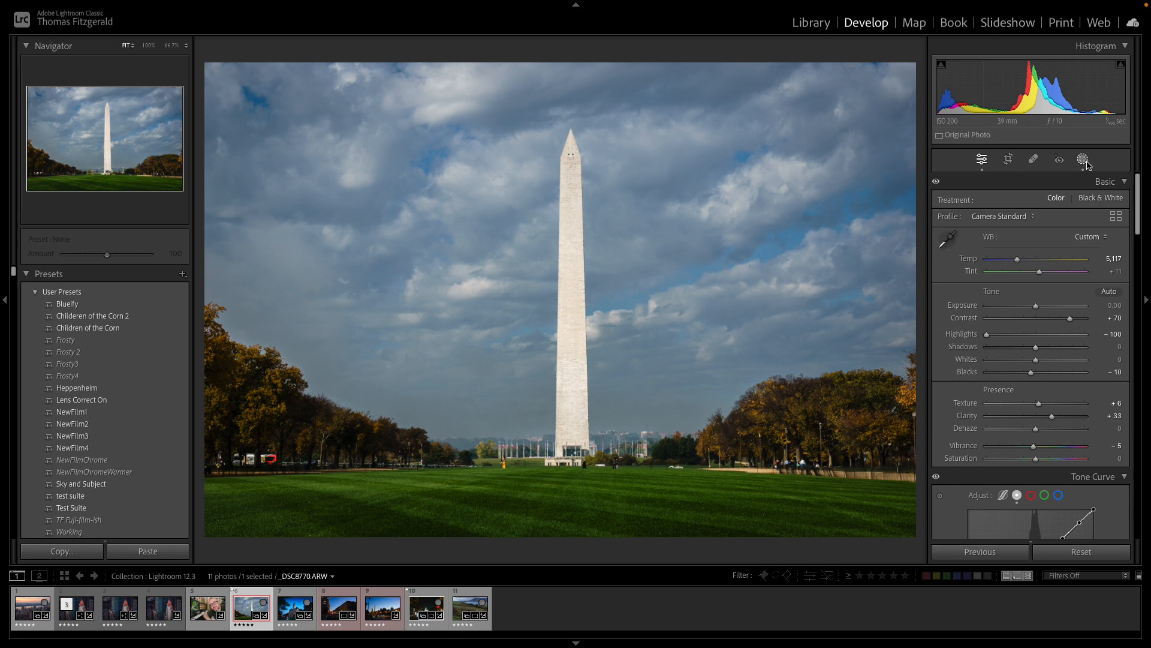
# Show the Washington Monument photo's Sky mask settings, scrolled down to its Curve section.
pyautogui.click(1082, 159)
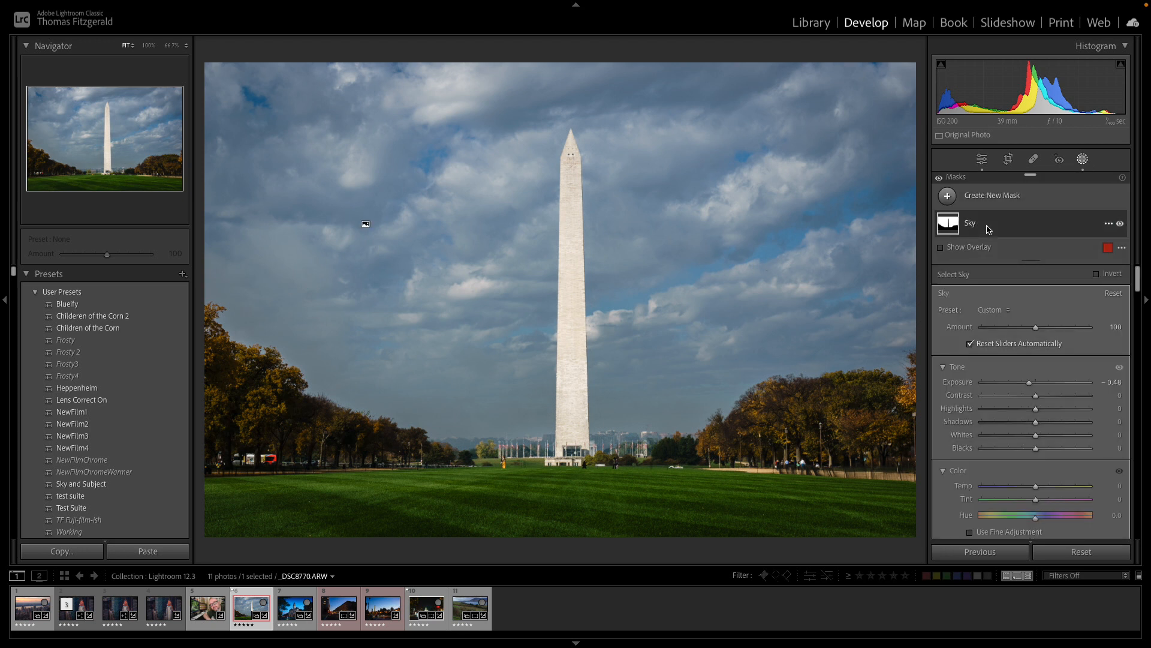
pyautogui.scroll(-3)
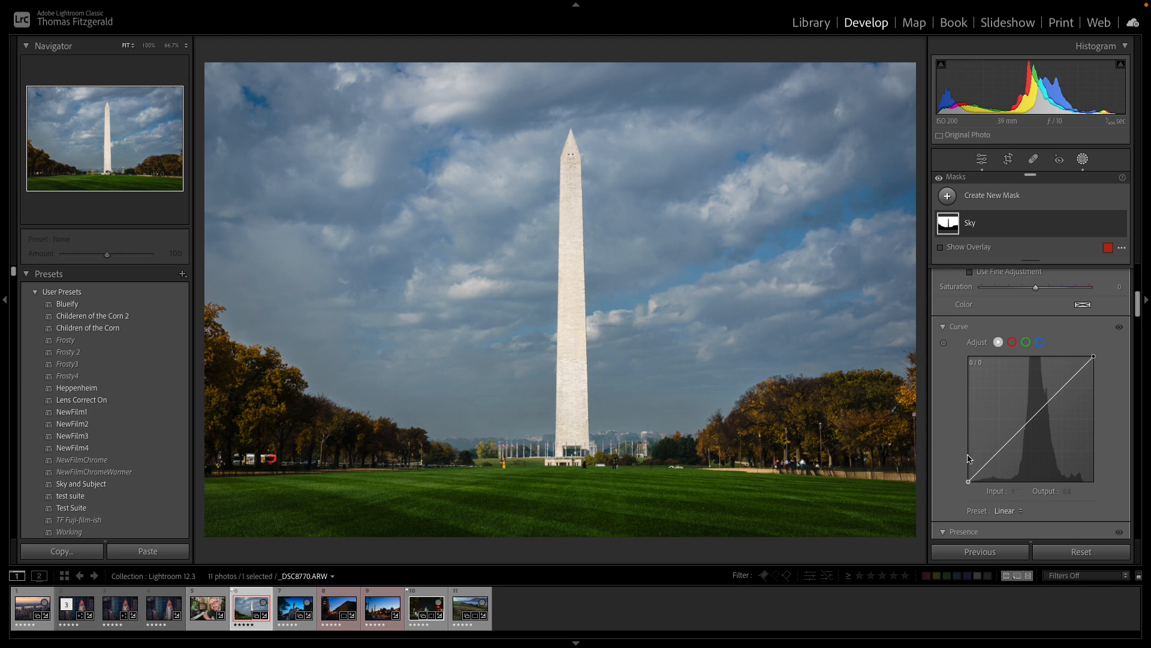
pyautogui.moveTo(1026, 432)
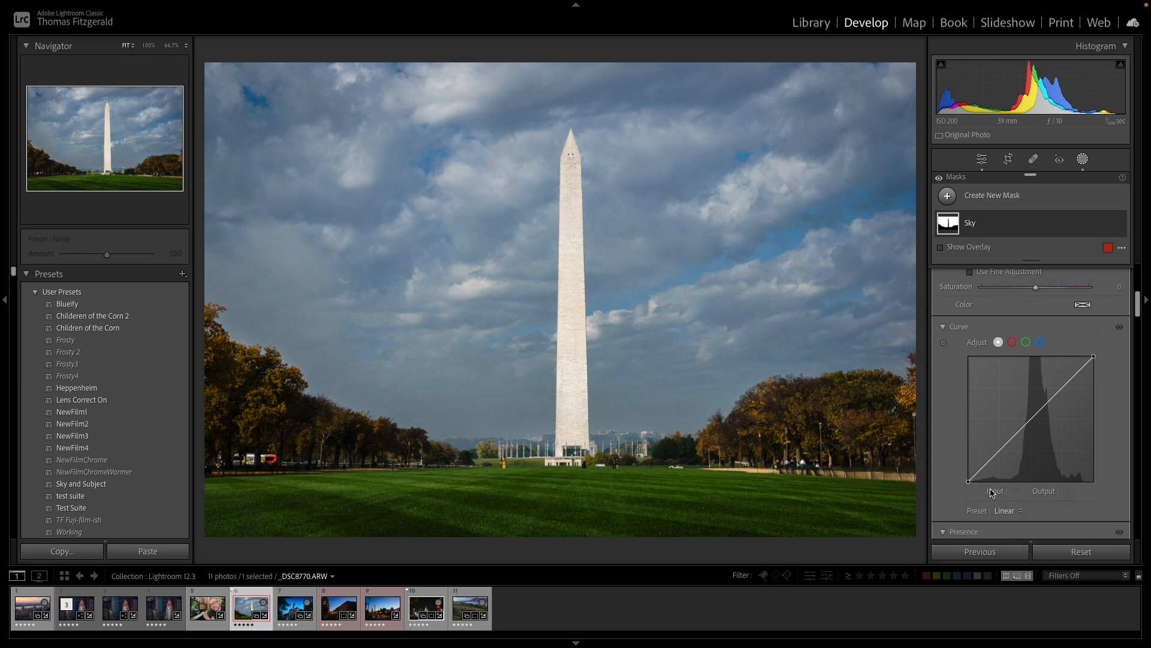
pyautogui.moveTo(995, 483)
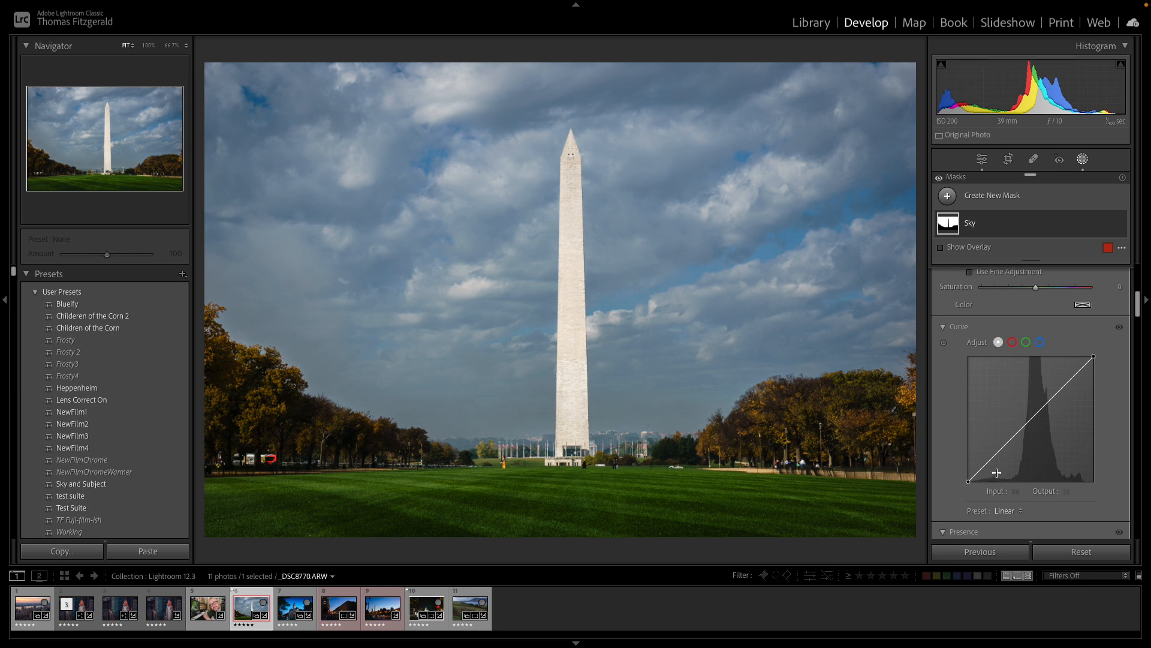
# Add a point to the Sky mask's tone curve to shape an S-curve darkening the clouds.
pyautogui.click(998, 451)
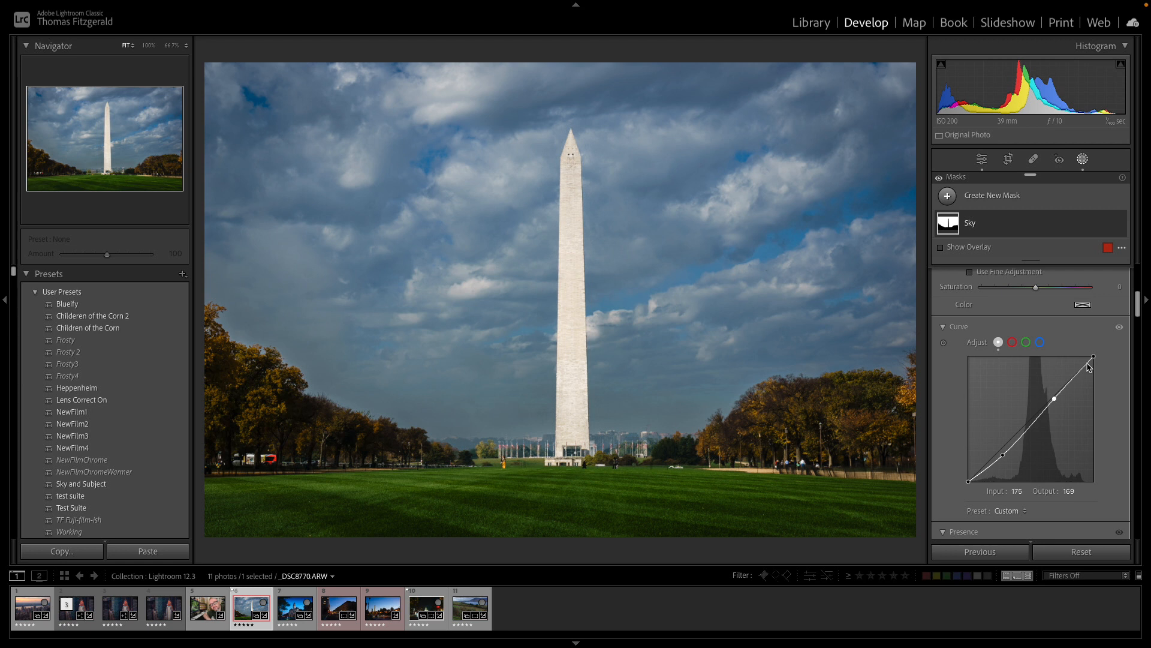
pyautogui.moveTo(992, 360)
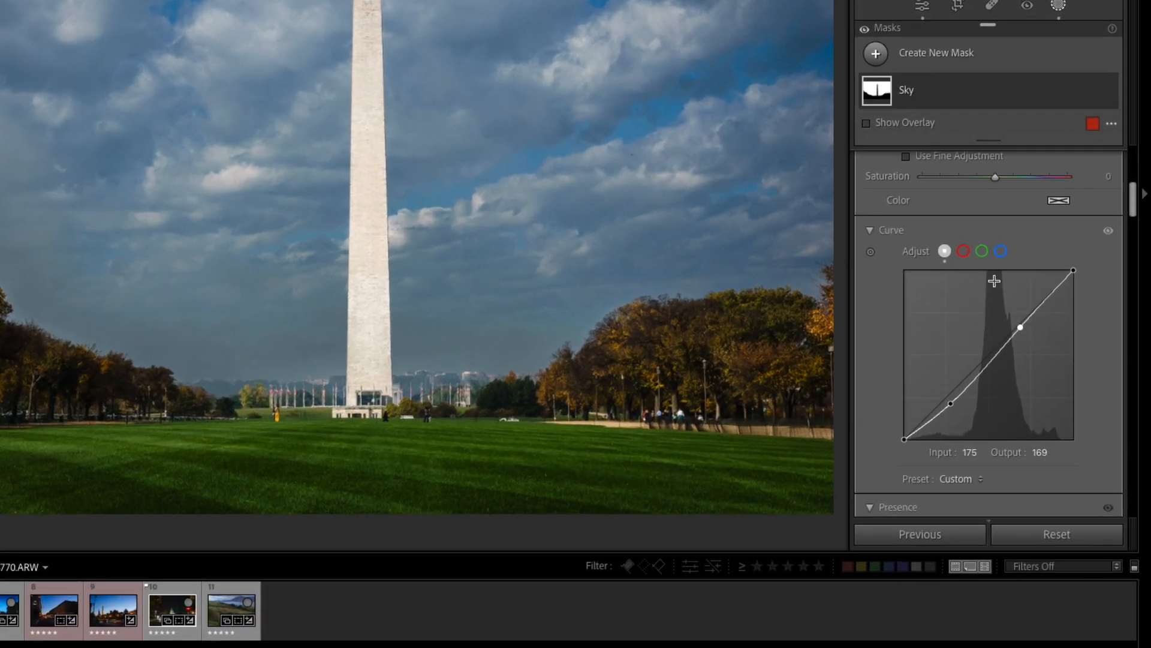
pyautogui.moveTo(982, 416)
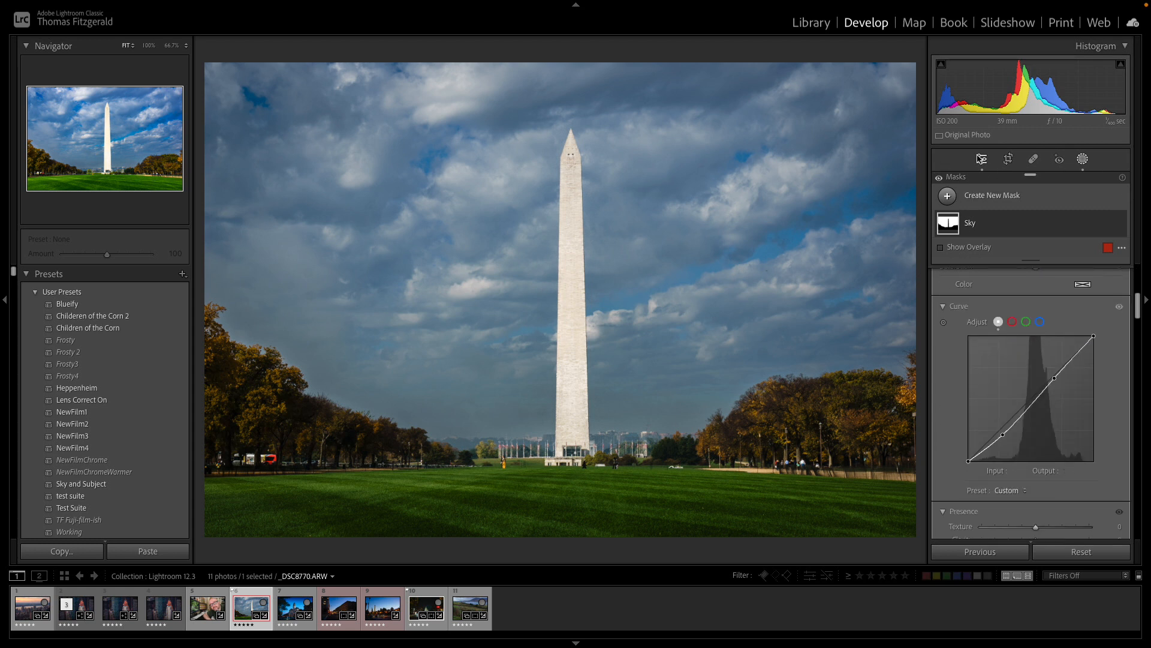
pyautogui.moveTo(676, 324)
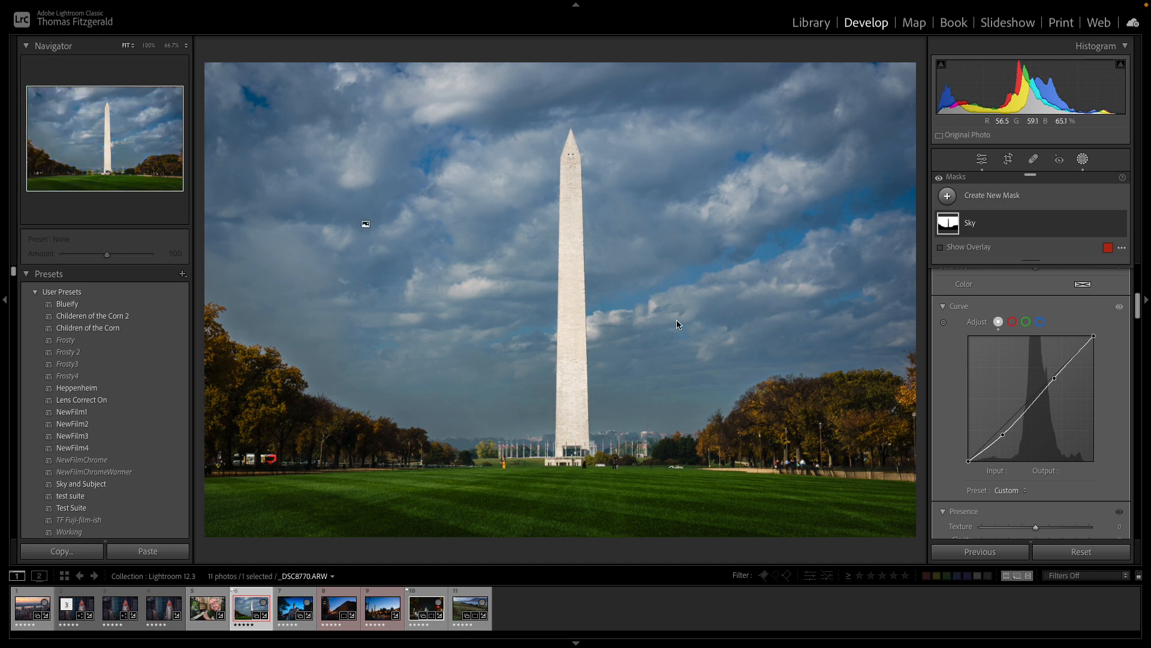
pyautogui.moveTo(710, 220)
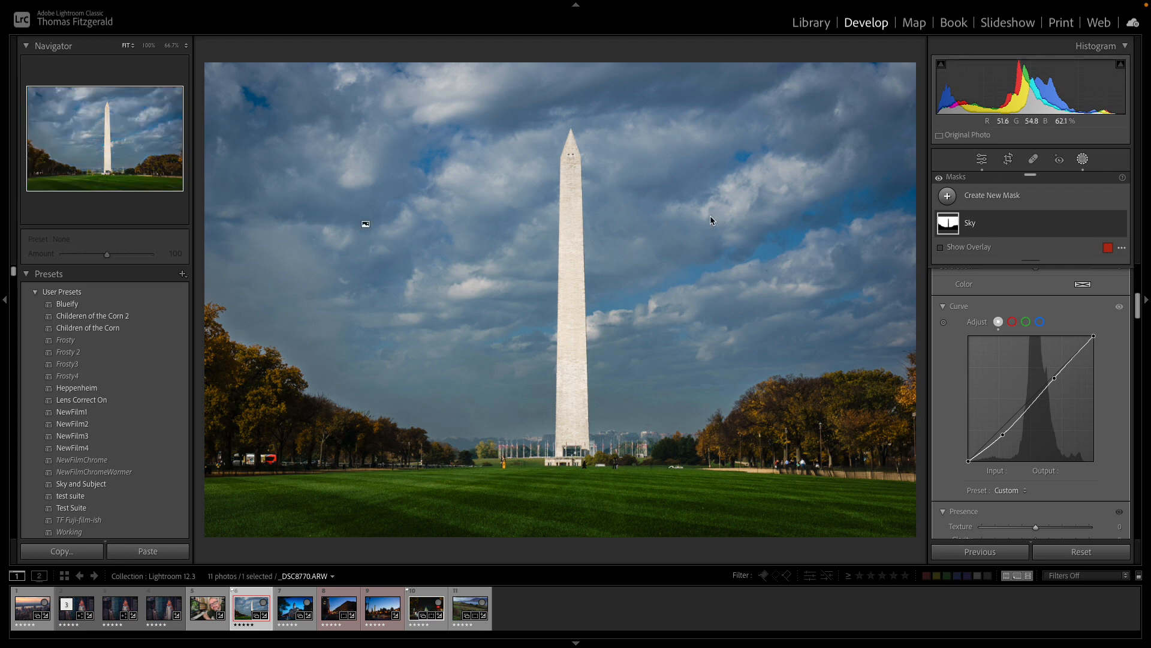
pyautogui.moveTo(695, 215)
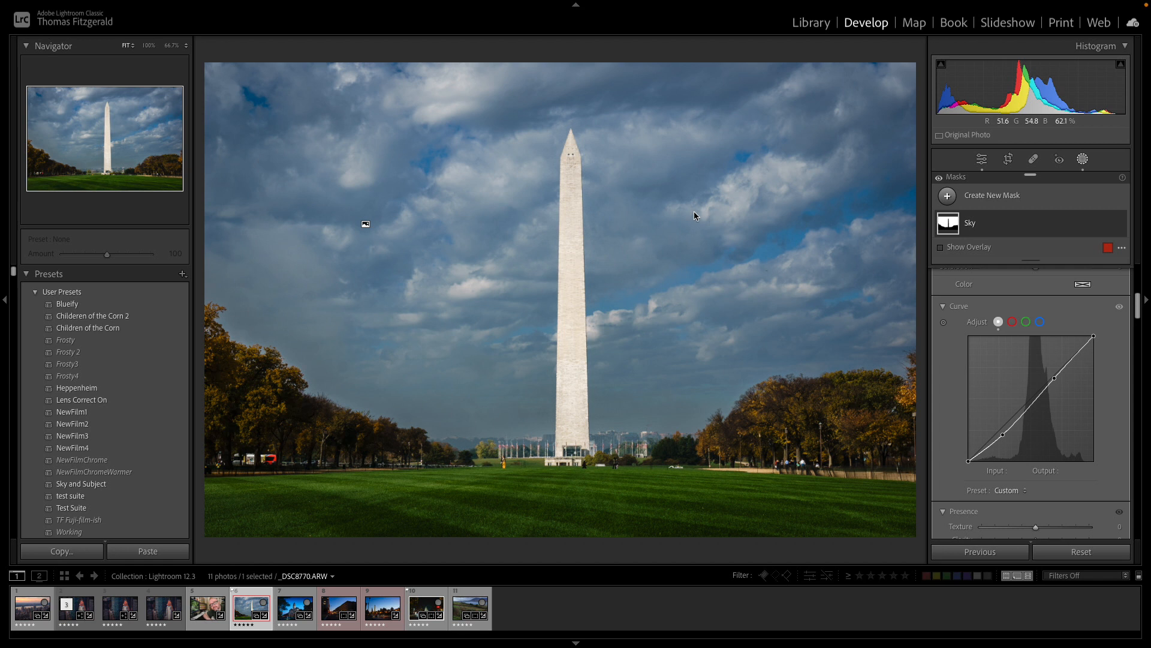
# Switch to the selfie portrait and open the new-mask options for Person 1.
pyautogui.click(206, 607)
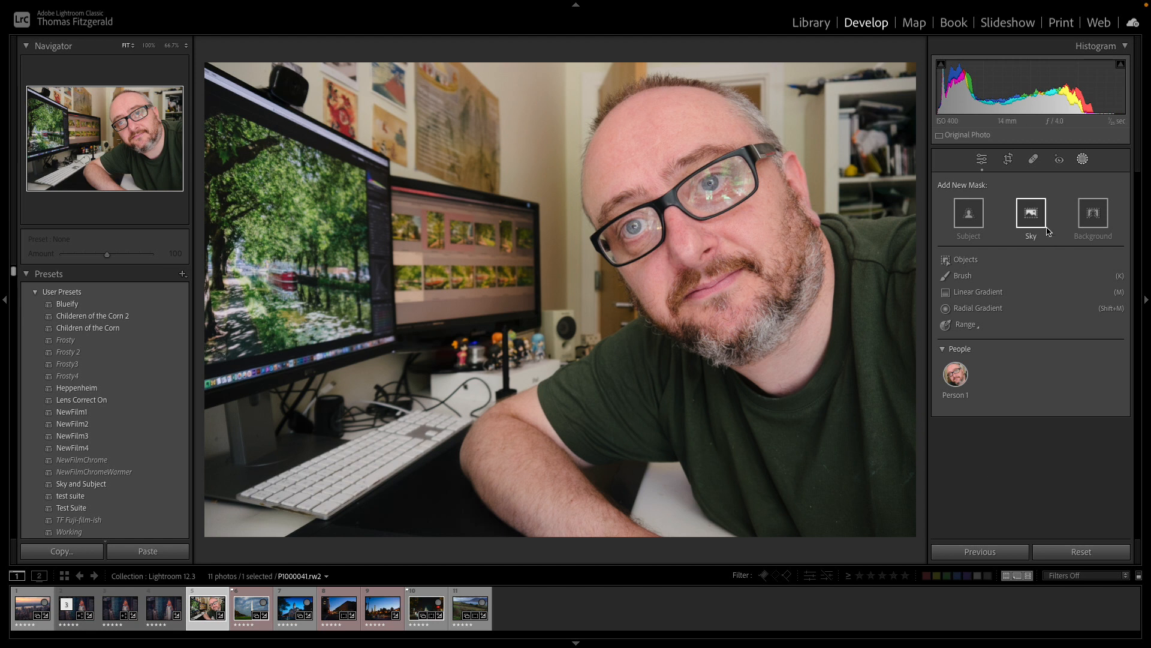
pyautogui.click(955, 374)
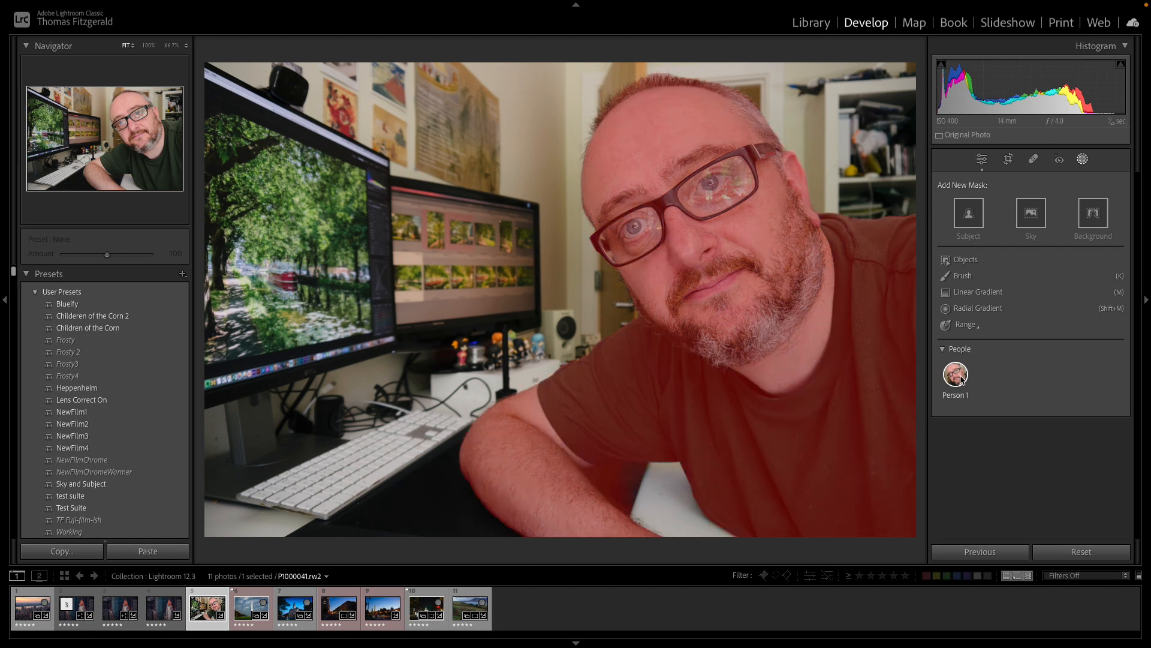
pyautogui.click(955, 373)
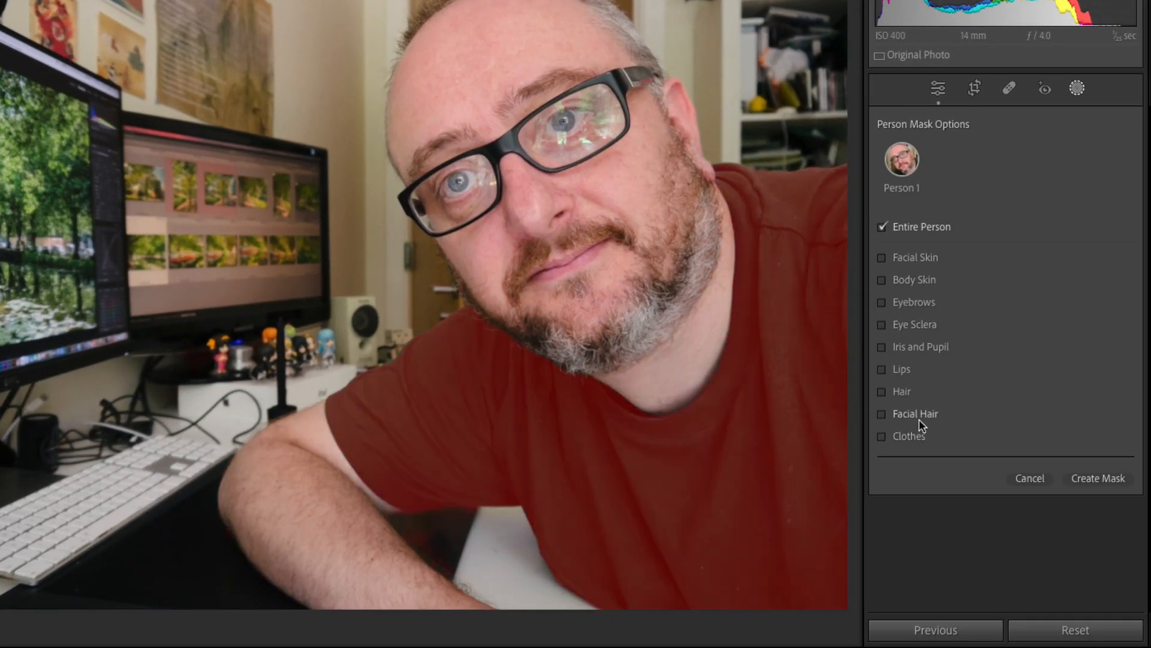
# Create a Facial Hair mask for Person 1: exposure -0.69, highlights and whites -100.
pyautogui.click(882, 413)
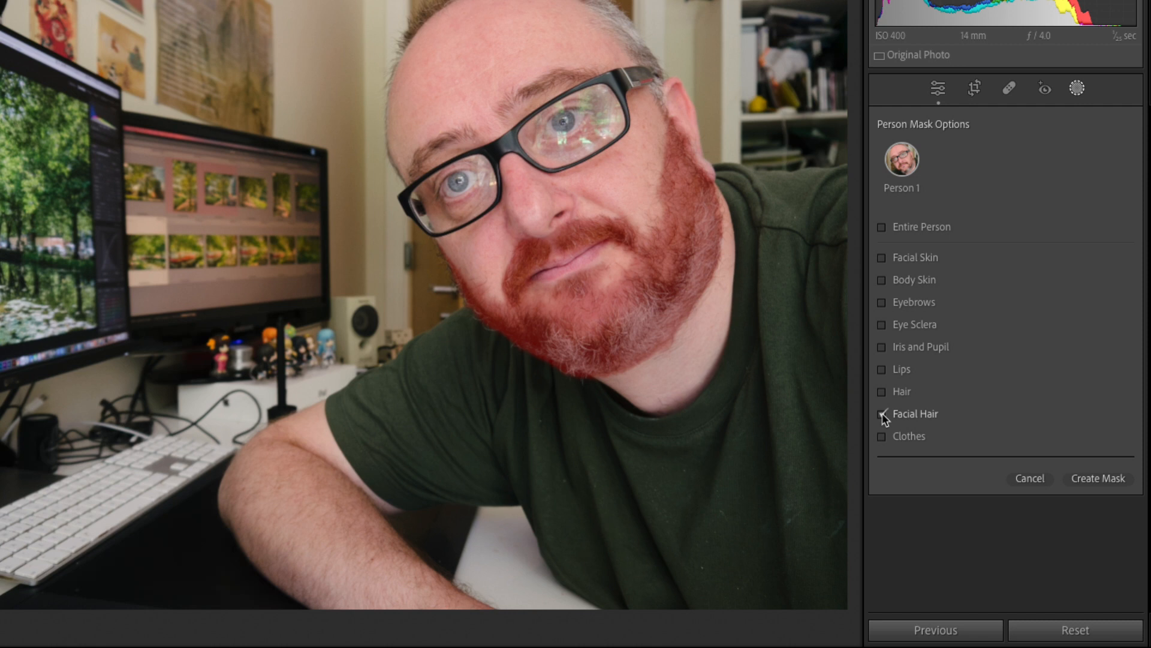
pyautogui.click(882, 412)
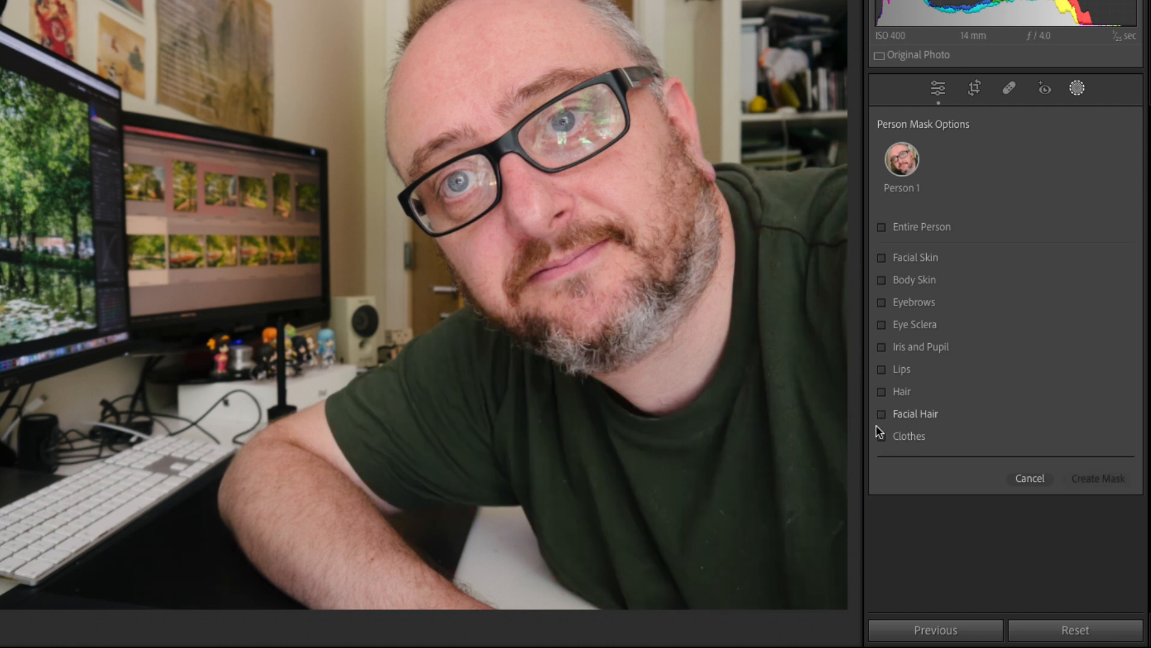
pyautogui.click(881, 414)
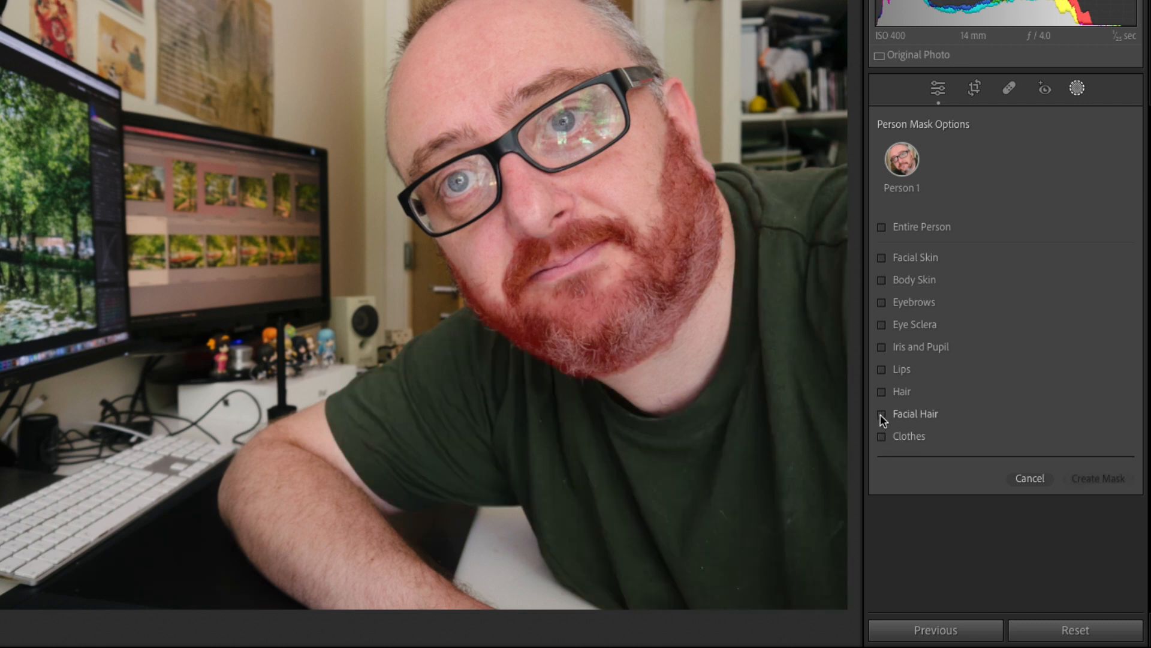
pyautogui.click(1097, 478)
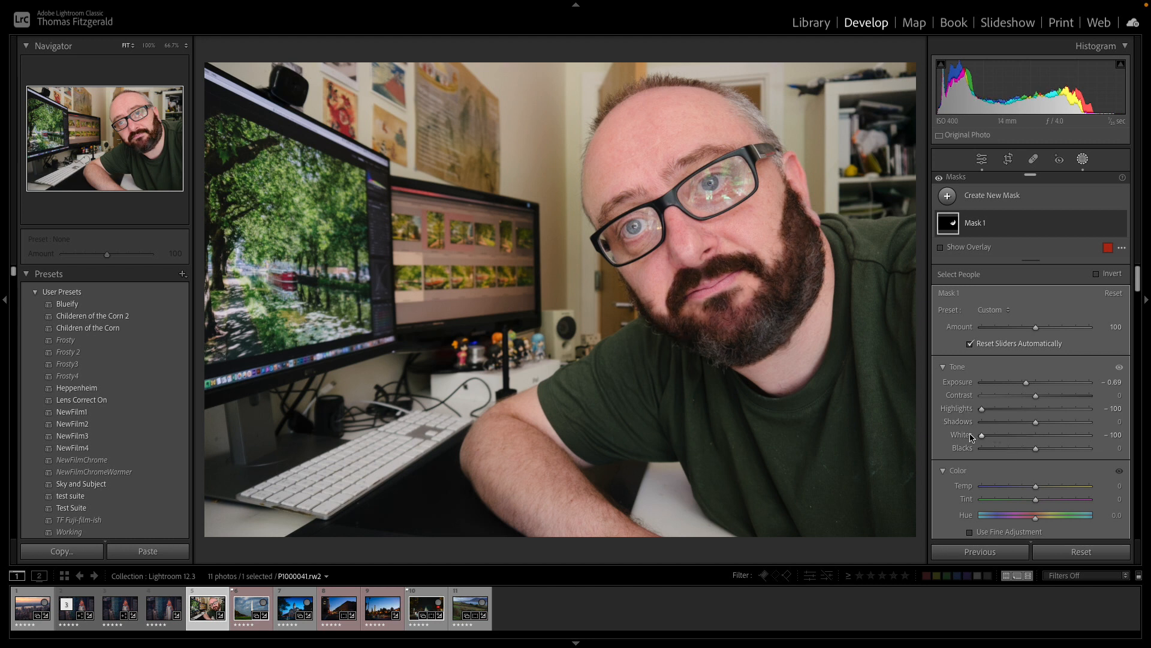
pyautogui.moveTo(1028, 387)
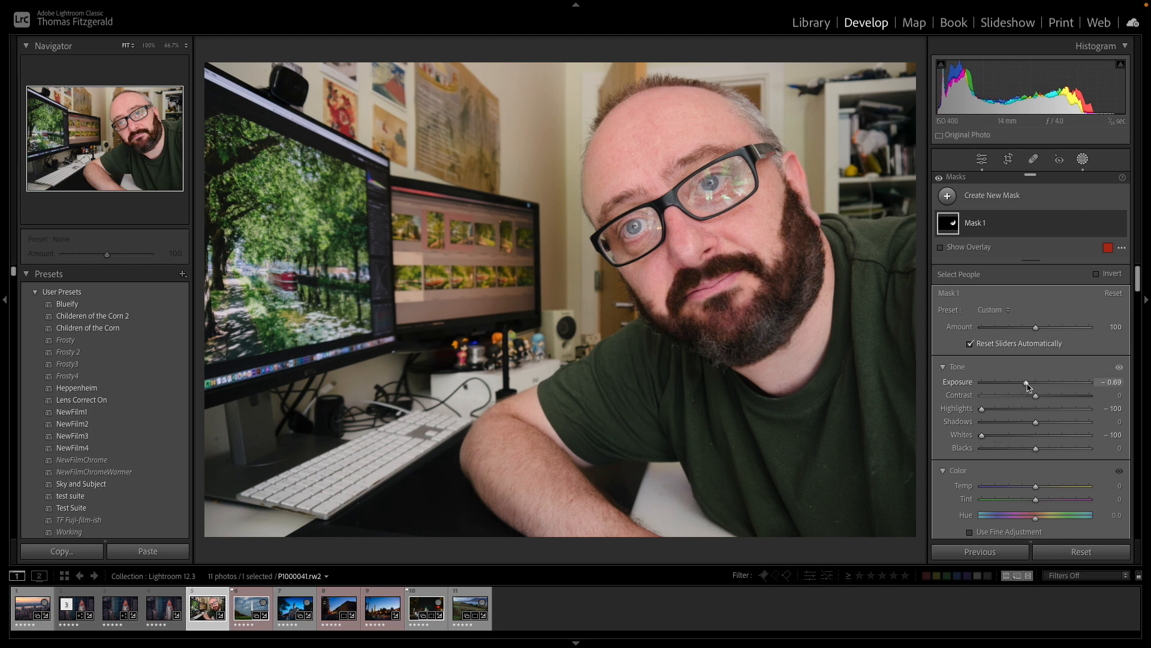
pyautogui.moveTo(1020, 396)
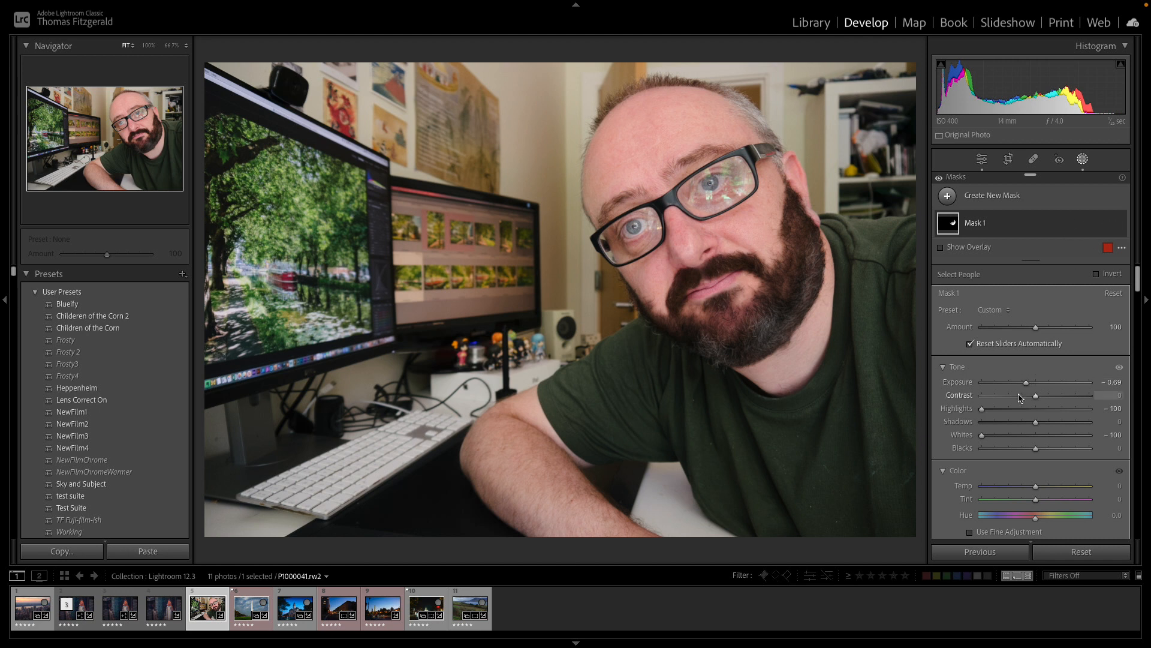
# Mask Person 1's clothes and turn the T-shirt black with saturation -100 and a lowered curve.
pyautogui.rightClick(975, 223)
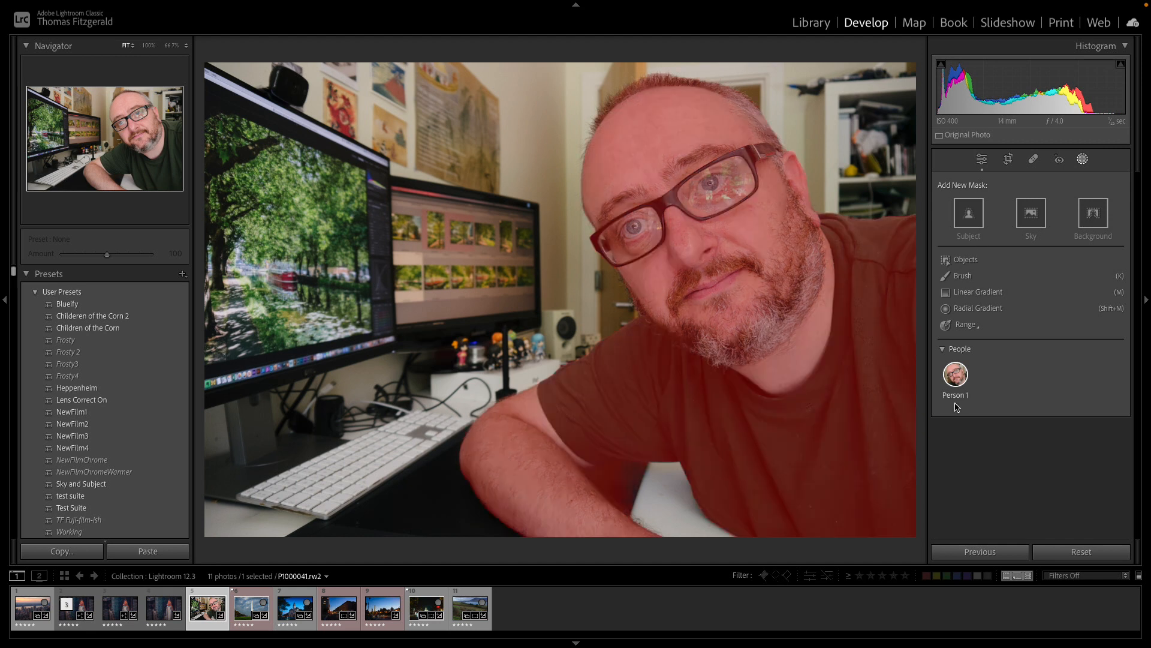
pyautogui.click(955, 373)
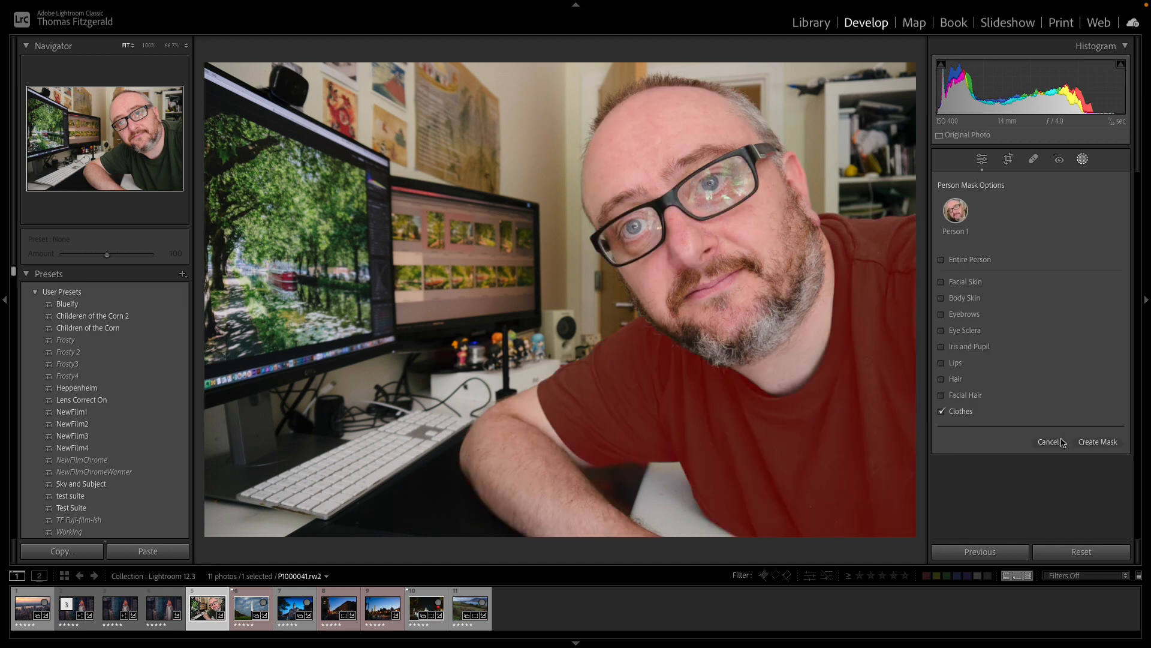
pyautogui.click(1097, 441)
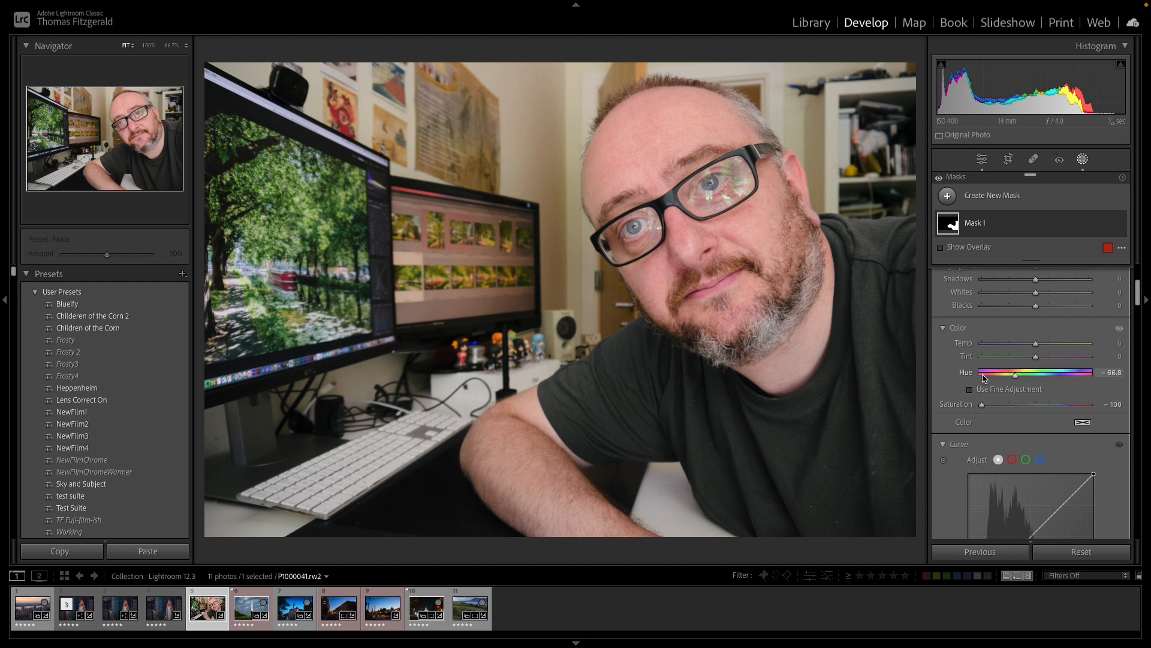
pyautogui.scroll(-3)
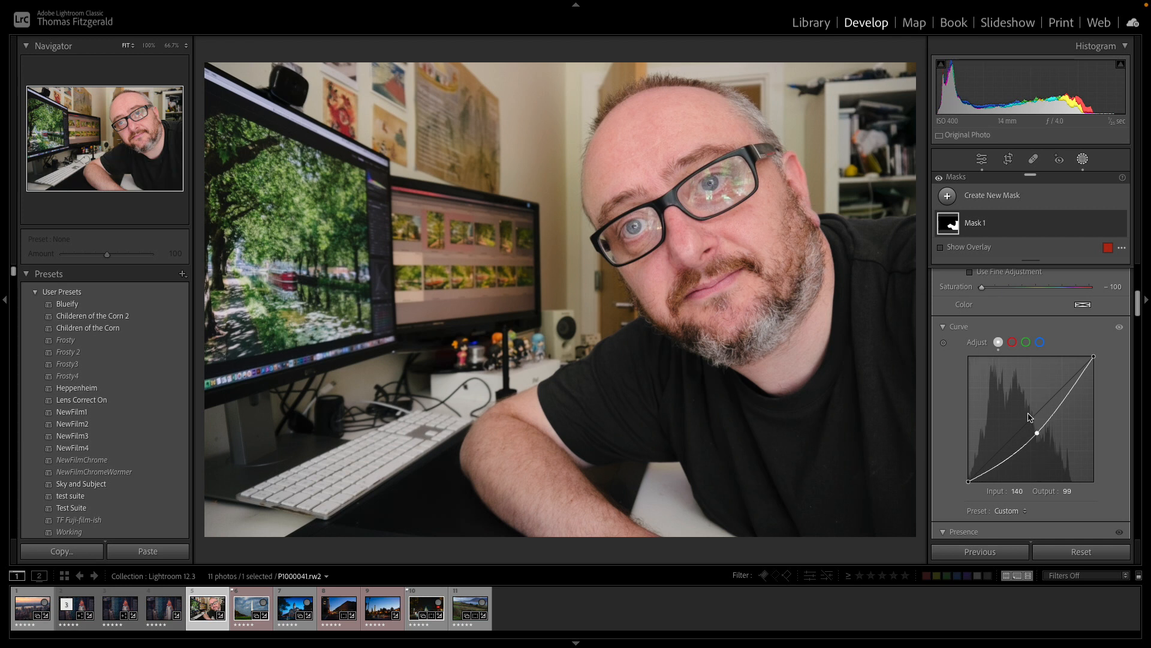
pyautogui.click(982, 159)
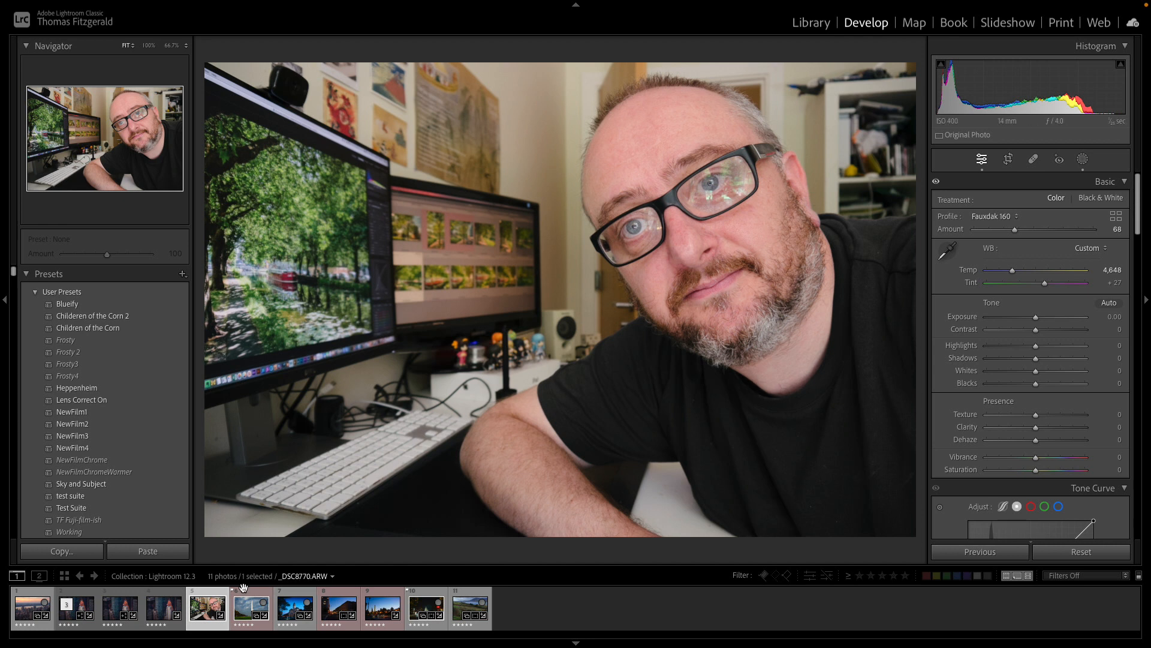
pyautogui.moveTo(234, 590)
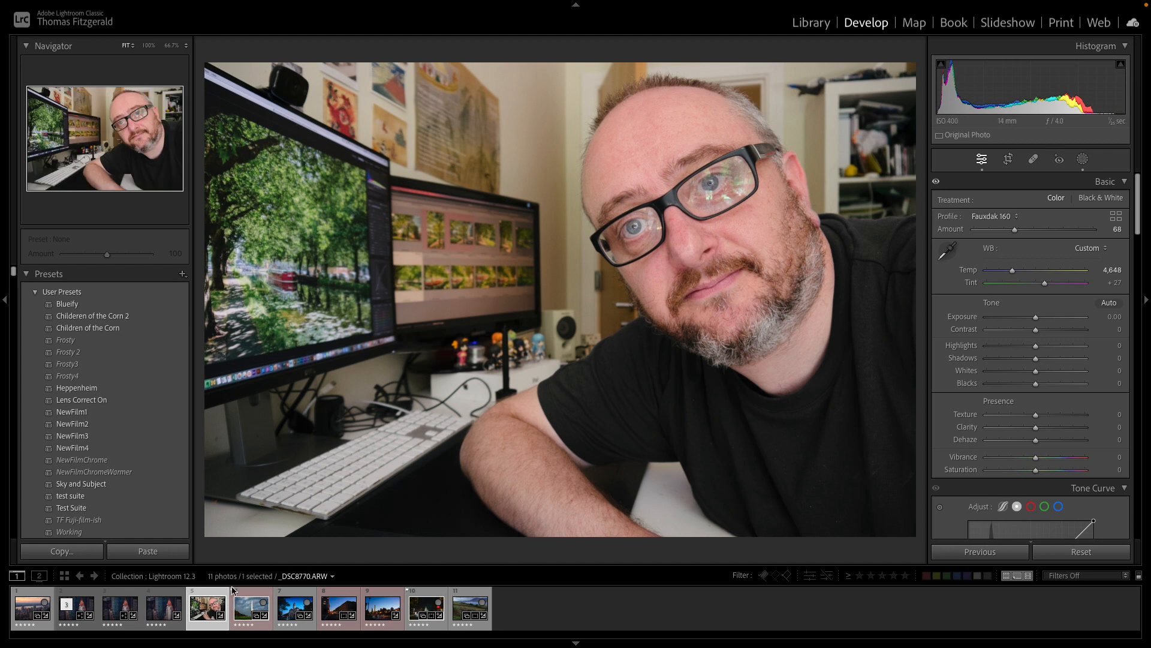
# Load the lakeside landscape with the dead tree (photo 11) in Develop.
pyautogui.click(470, 605)
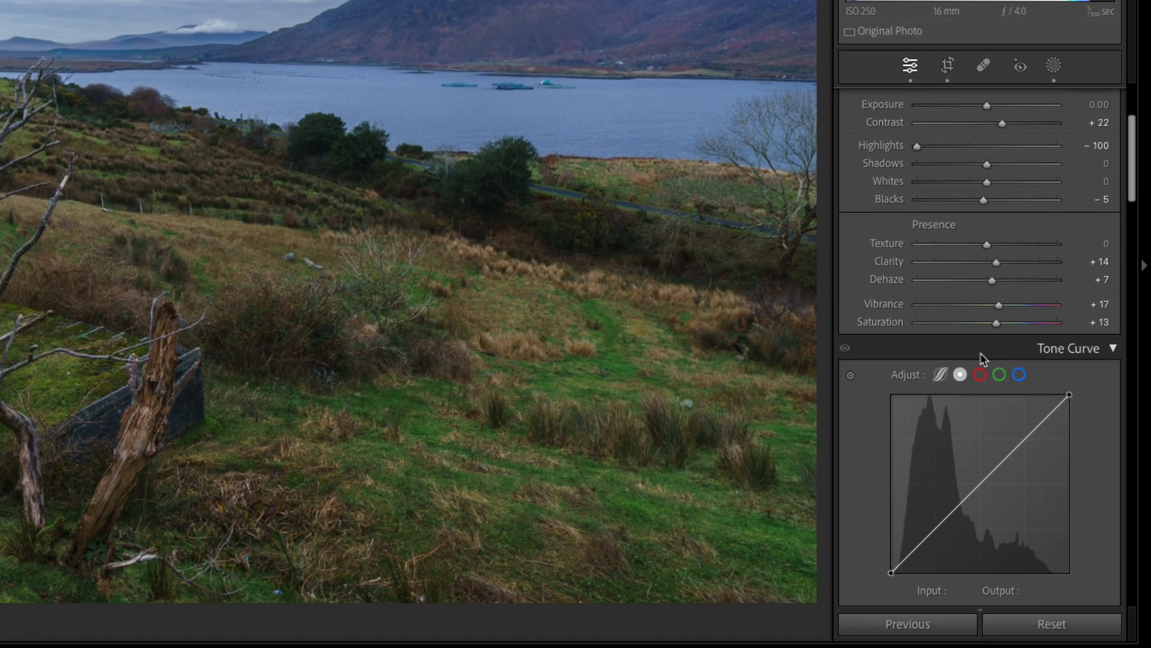
pyautogui.scroll(-3)
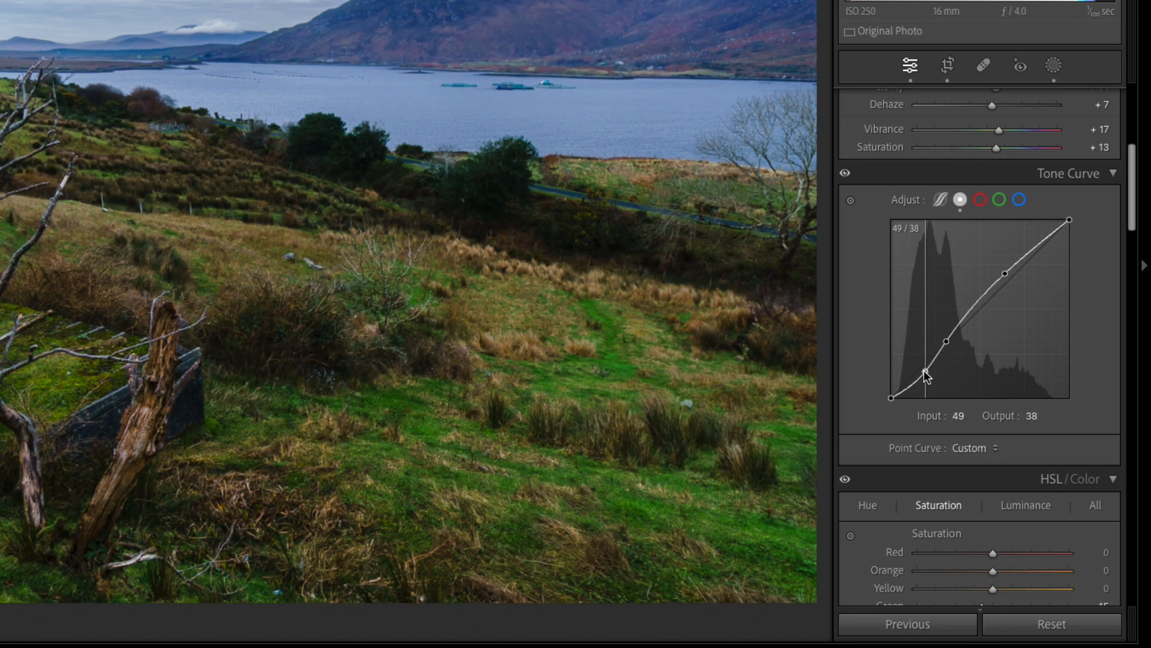
pyautogui.moveTo(879, 202)
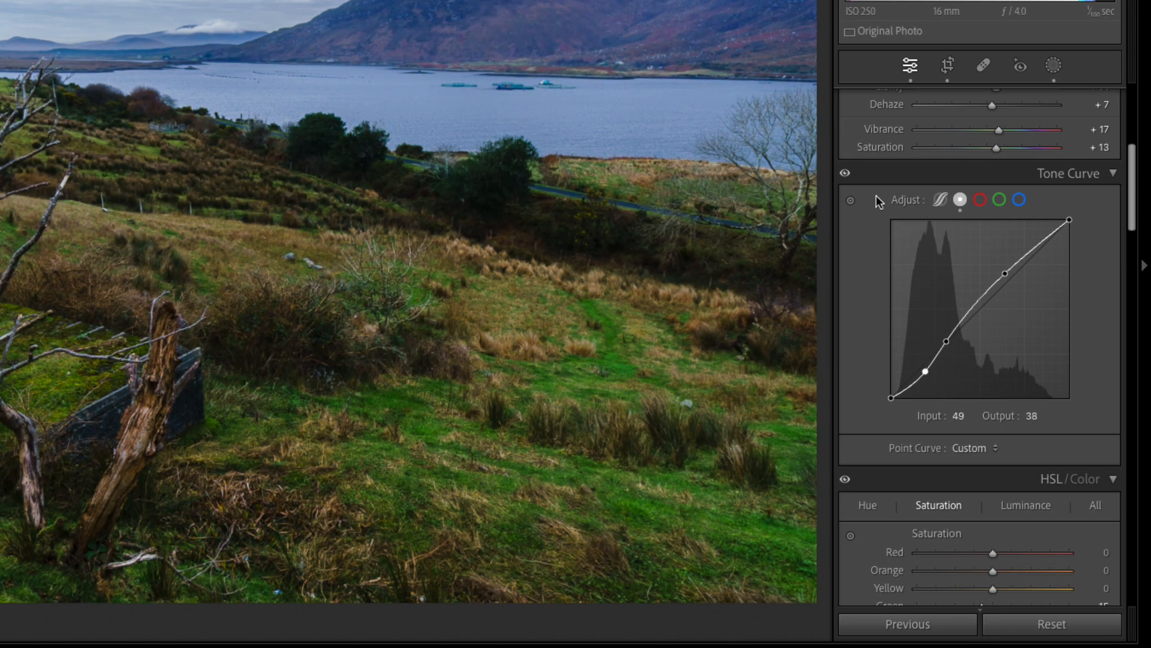
pyautogui.moveTo(844, 192)
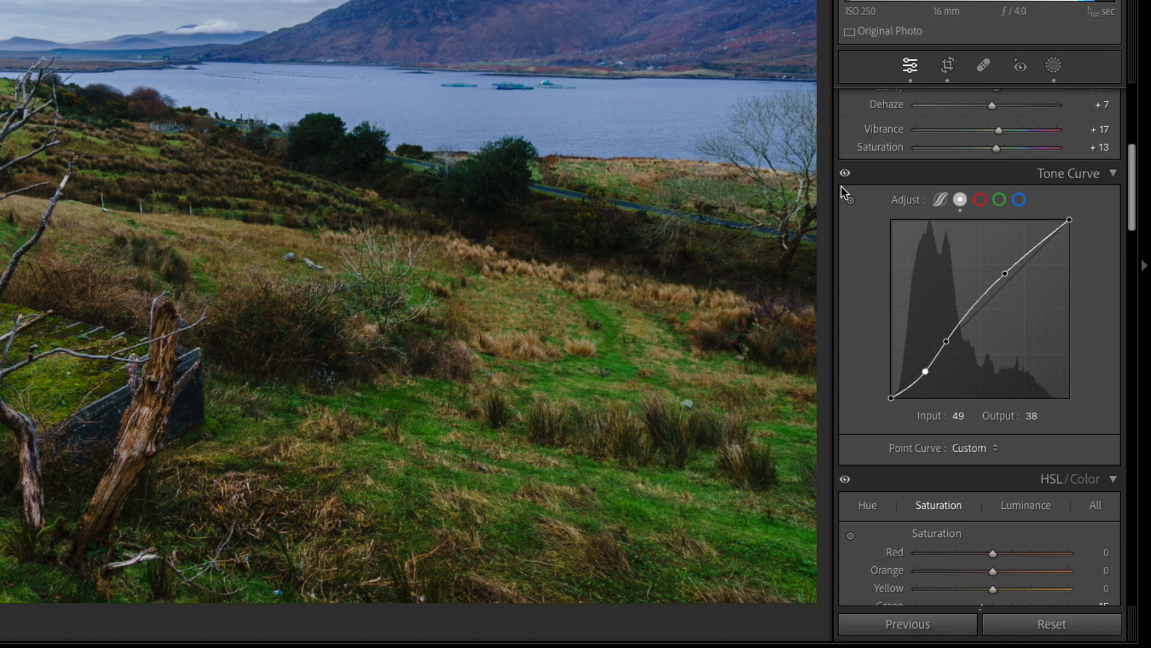
pyautogui.moveTo(982, 165)
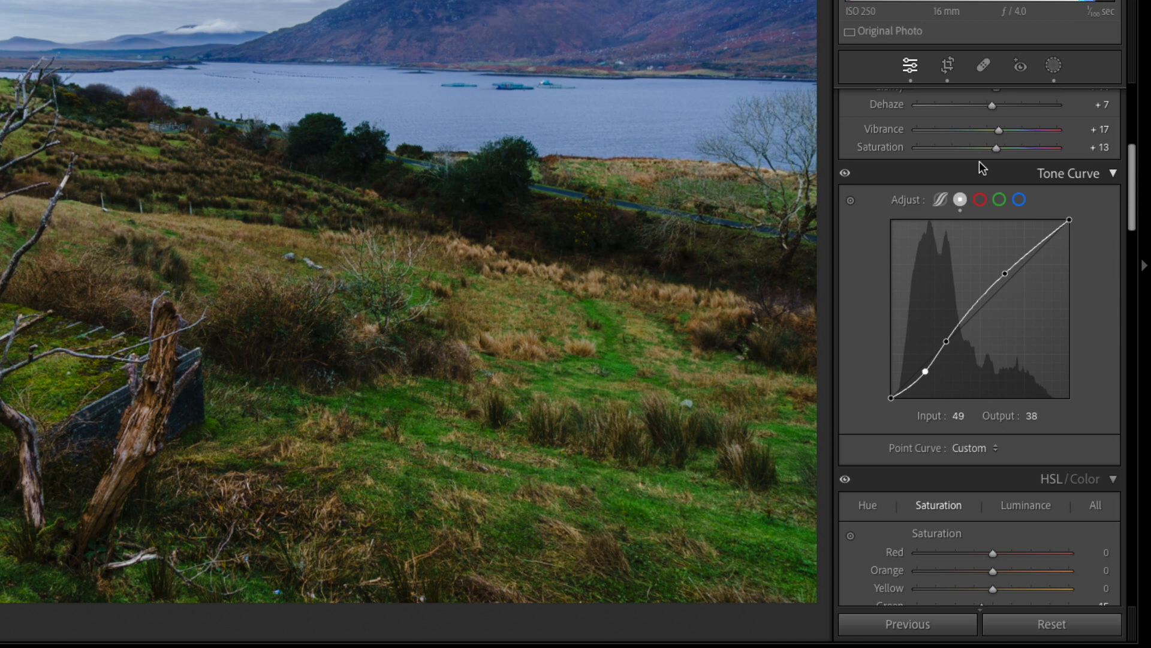
pyautogui.moveTo(854, 183)
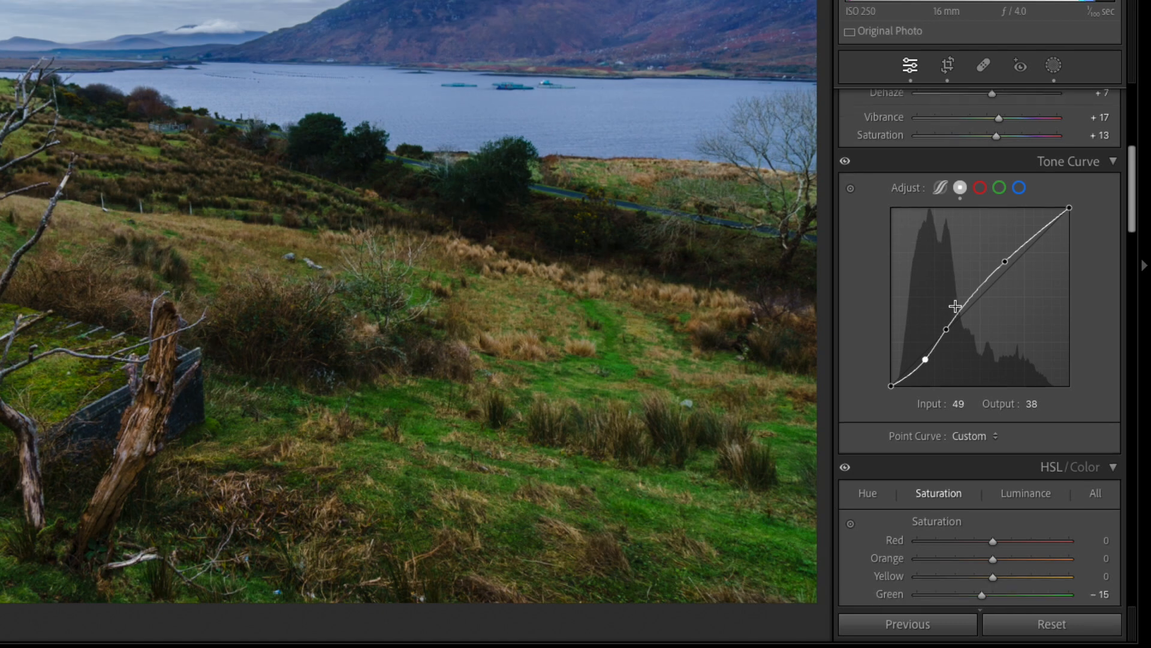
pyautogui.scroll(-3)
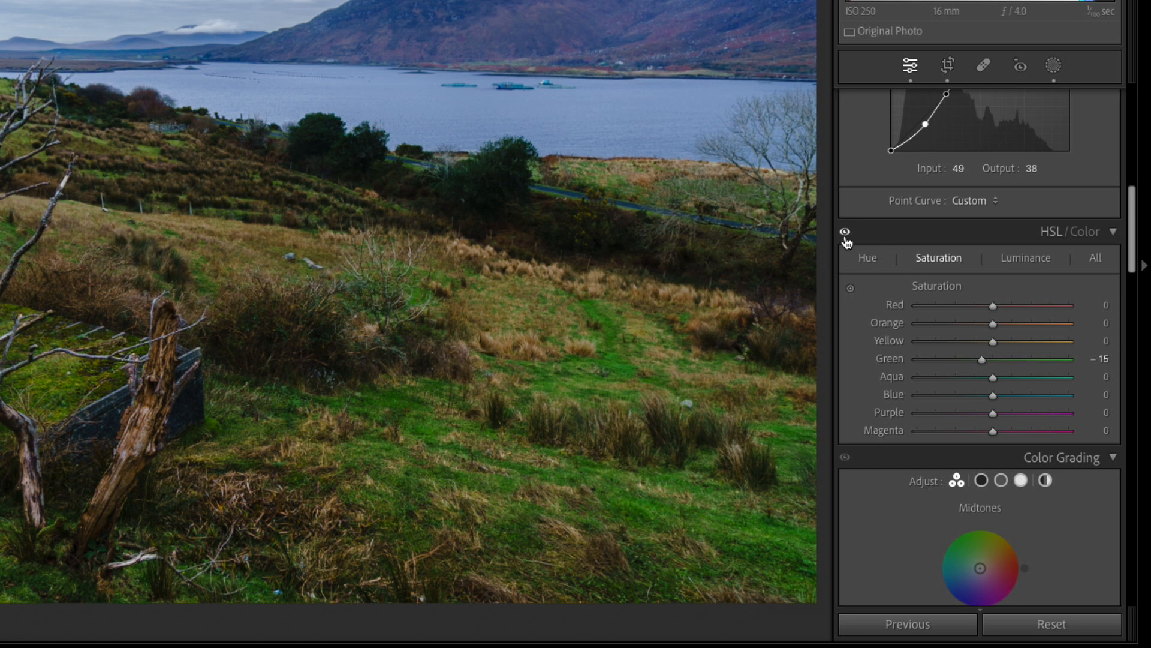
pyautogui.moveTo(845, 241)
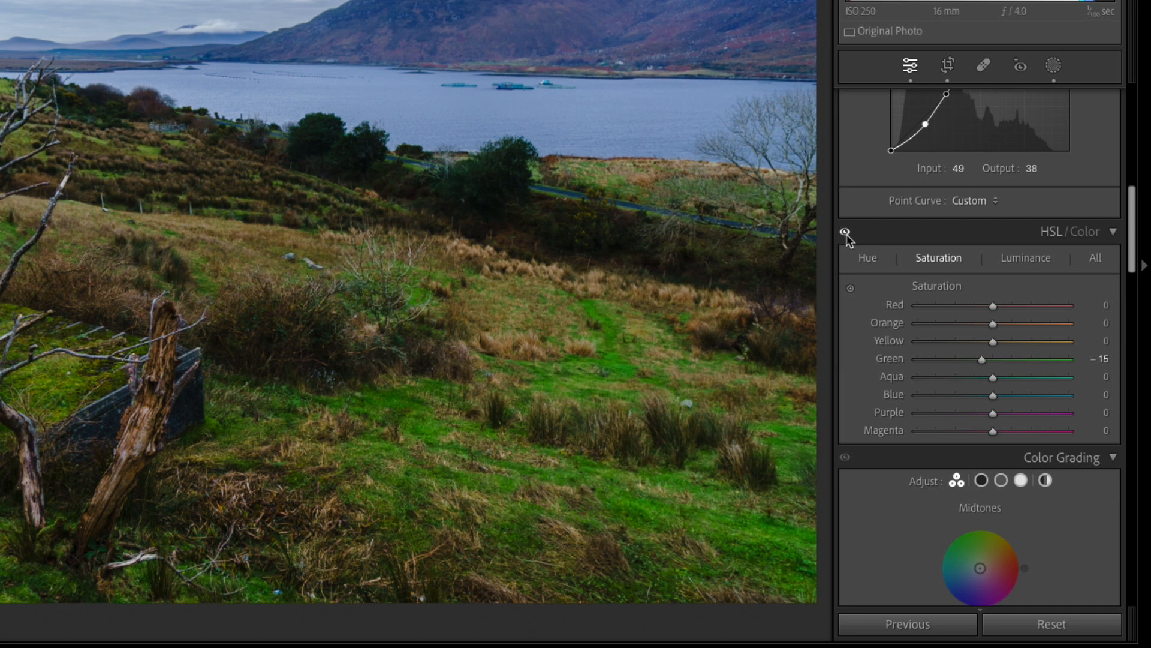
# Scroll the landscape's Develop panels down to colour grading and back up toward the Tone Curve.
pyautogui.scroll(-3)
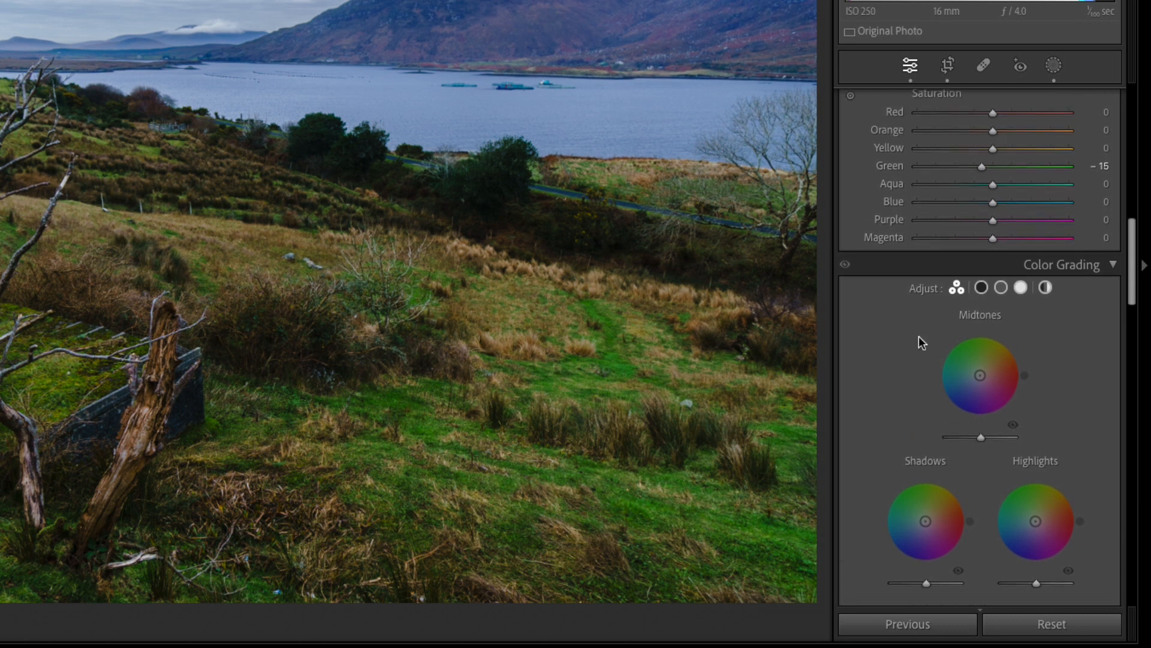
pyautogui.scroll(3)
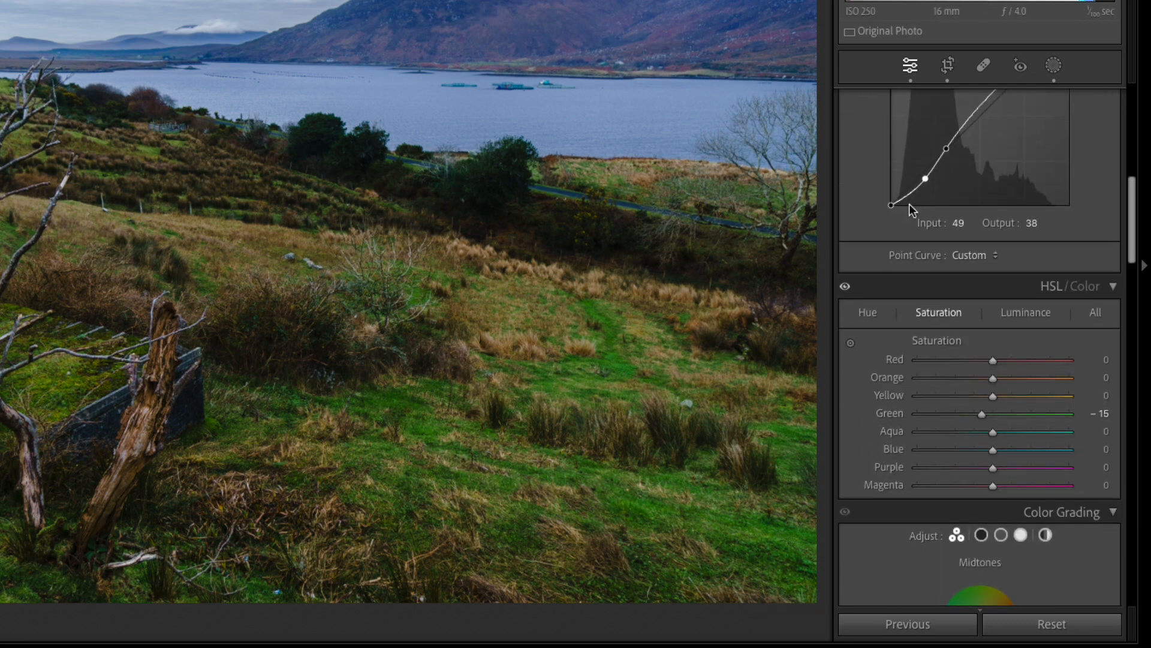
pyautogui.moveTo(899, 212)
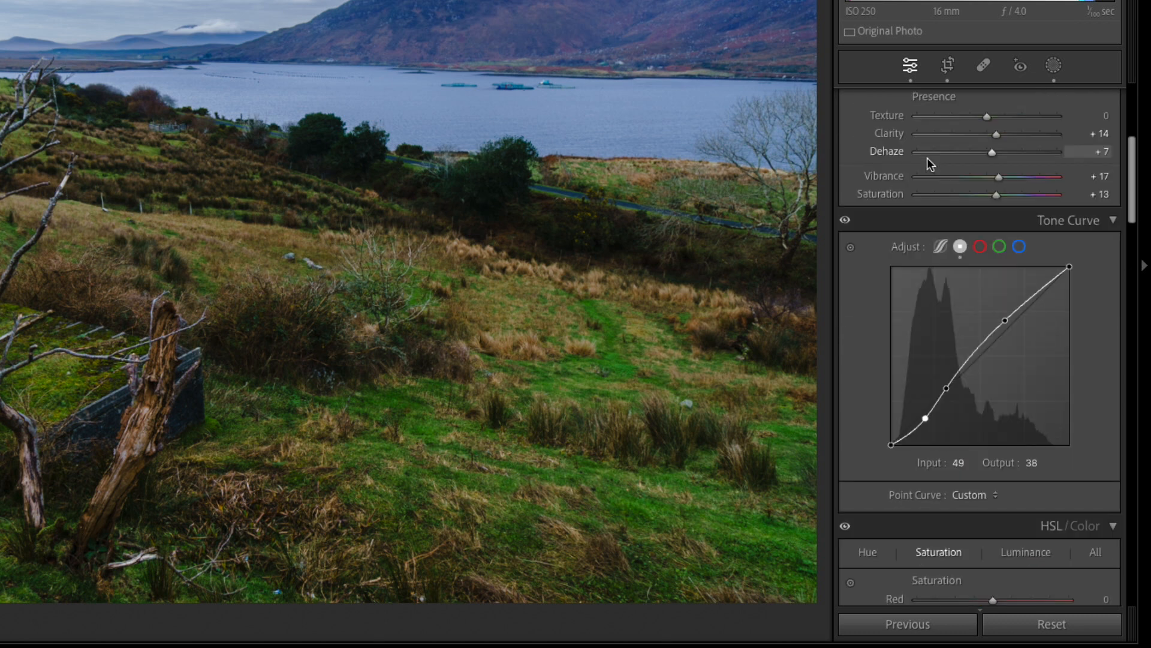
pyautogui.moveTo(931, 174)
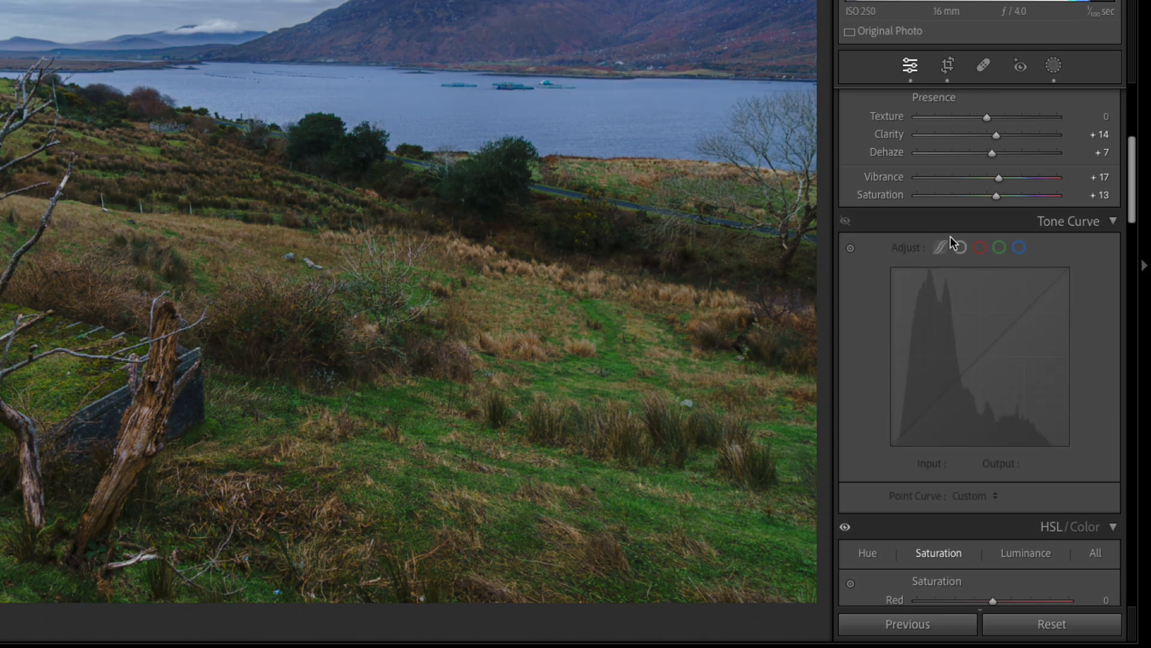
pyautogui.moveTo(842, 223)
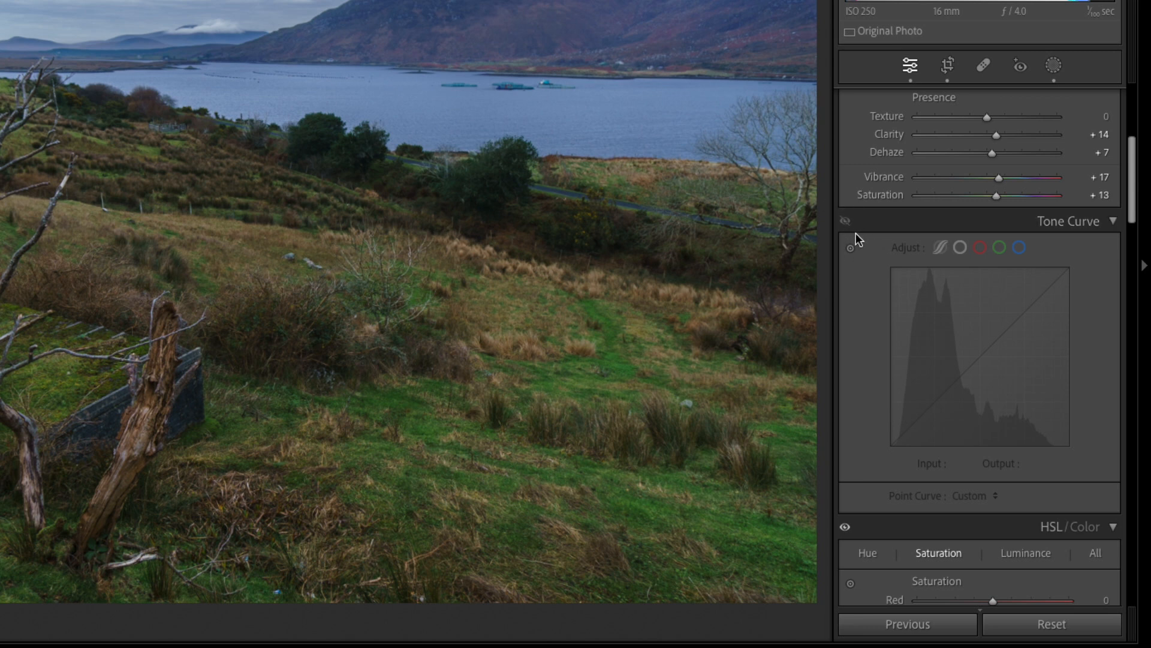
pyautogui.moveTo(972, 314)
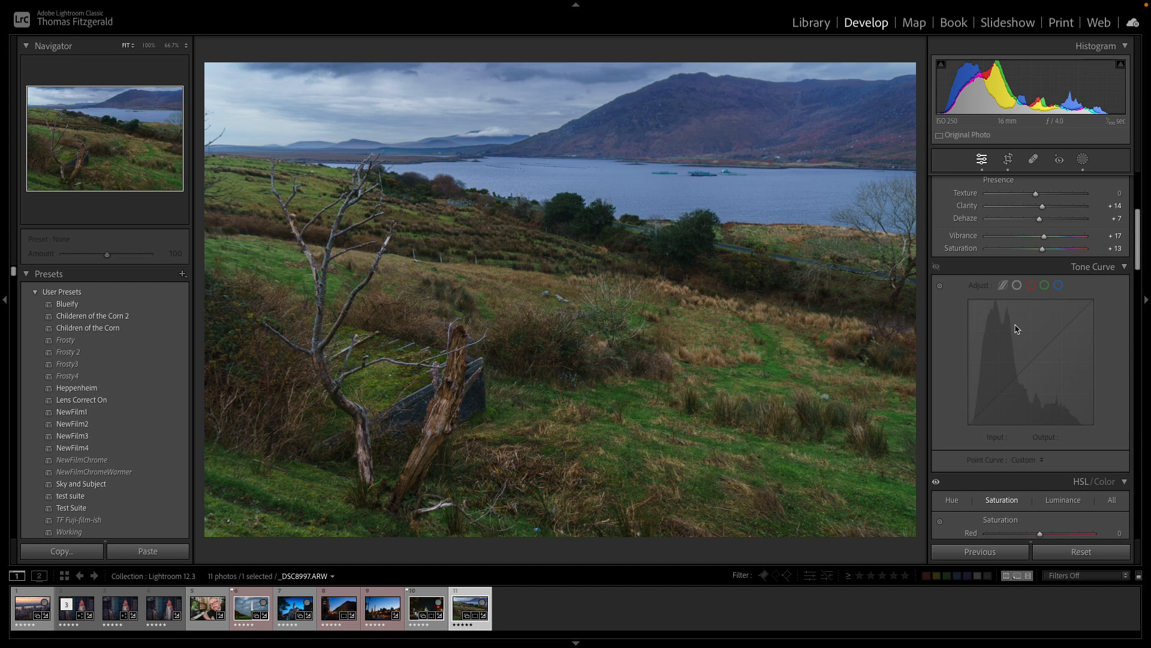
pyautogui.moveTo(1021, 312)
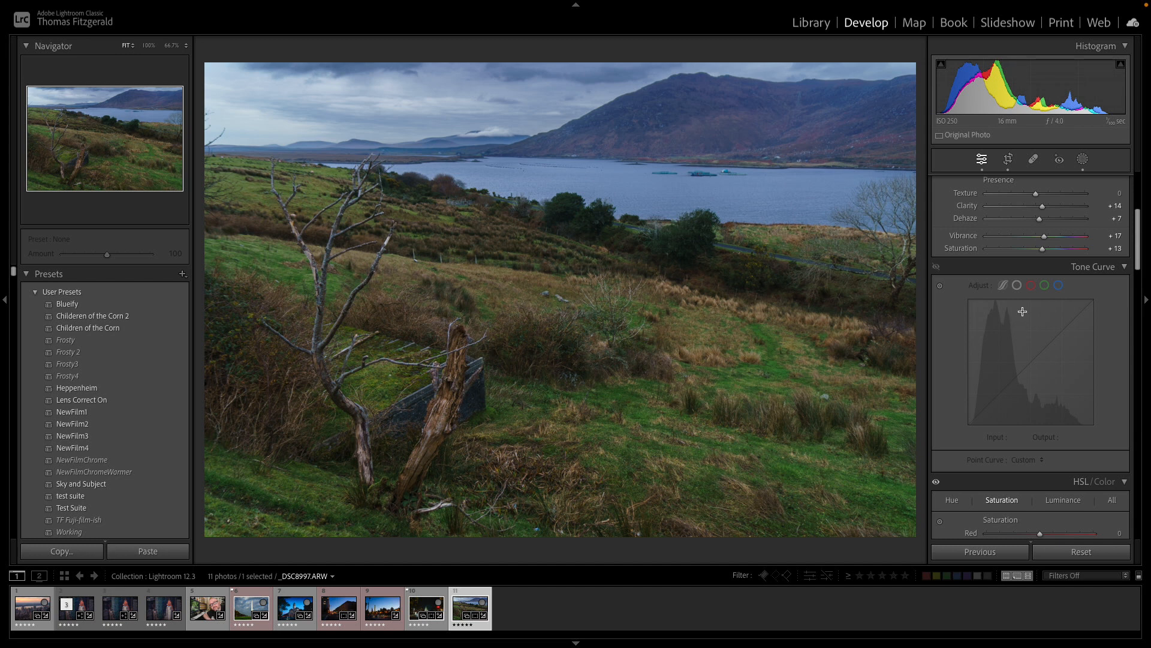
pyautogui.moveTo(934, 275)
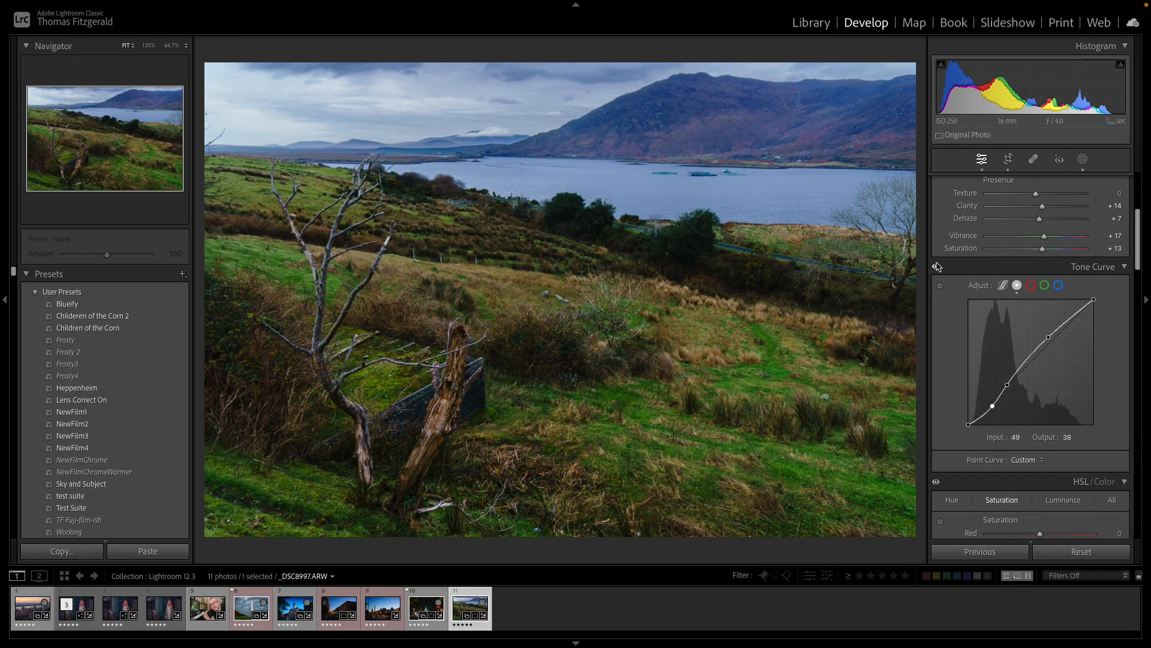
pyautogui.moveTo(937, 266)
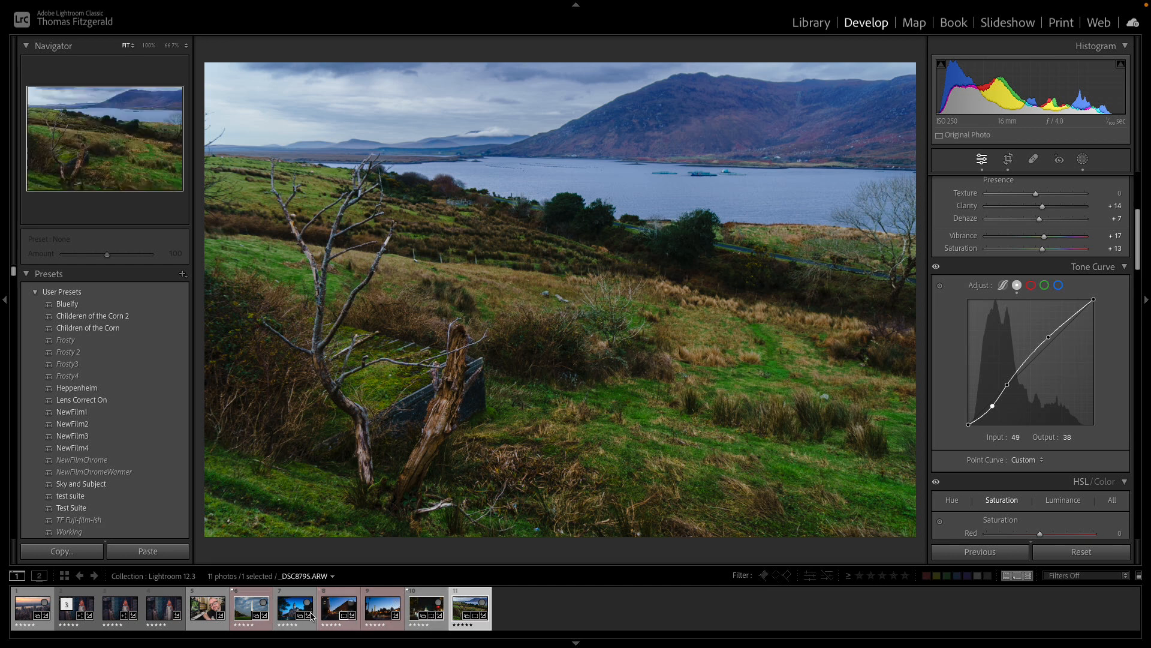
# Load the night clock-tower street photo (photo 7) in Develop.
pyautogui.click(294, 608)
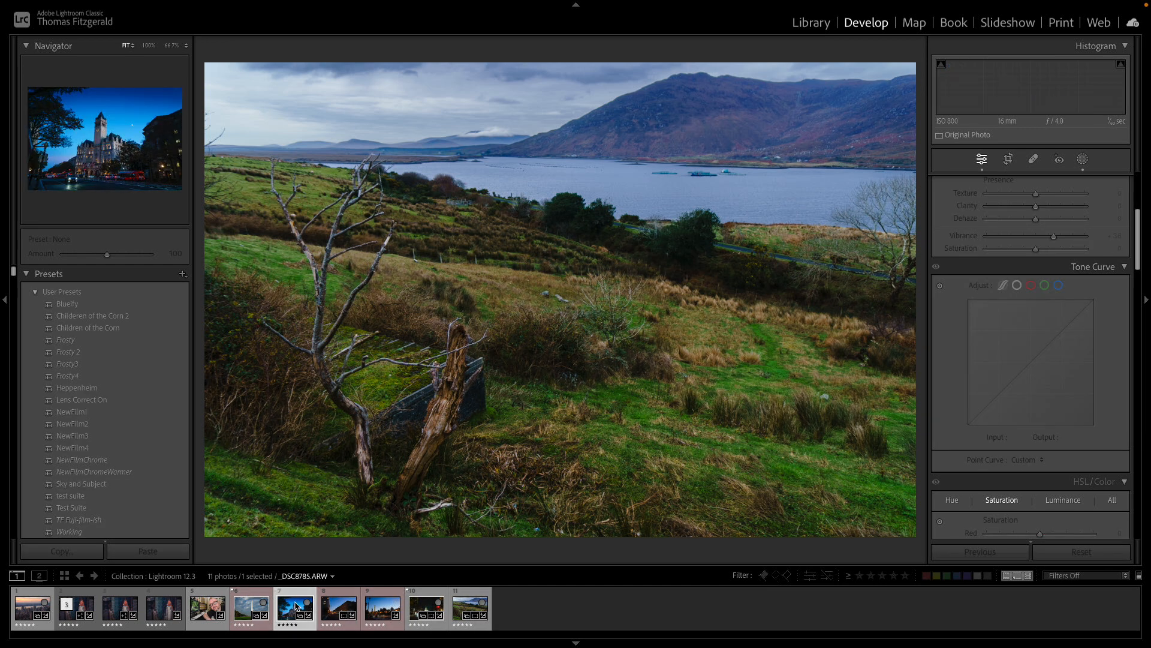
pyautogui.click(294, 608)
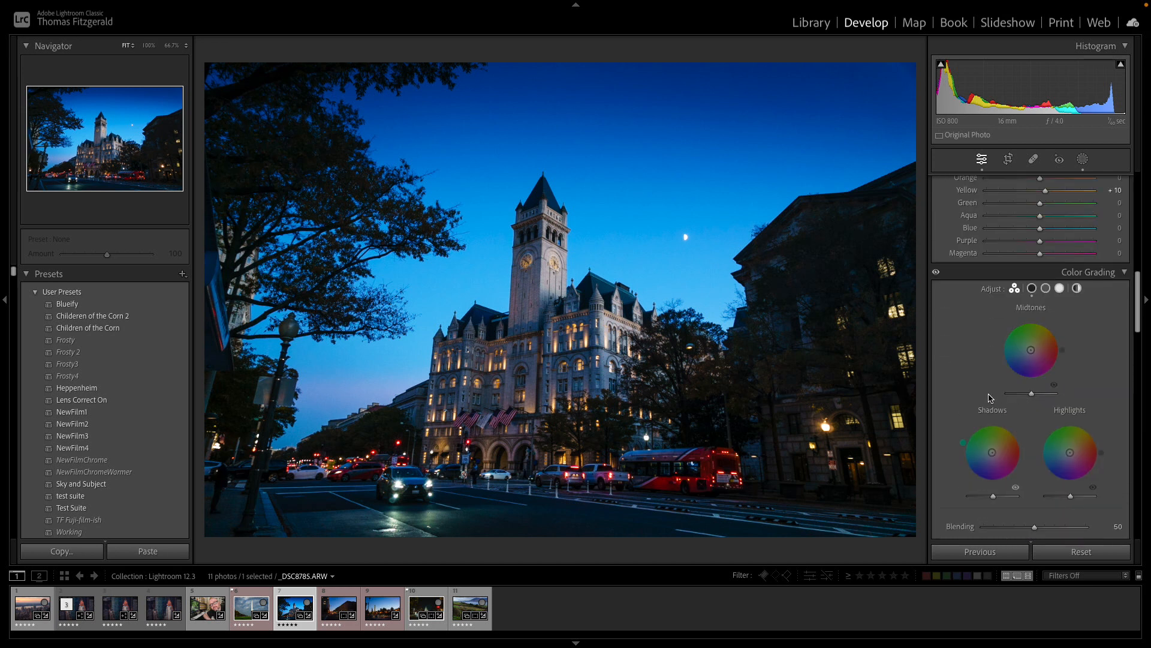
pyautogui.moveTo(990, 410)
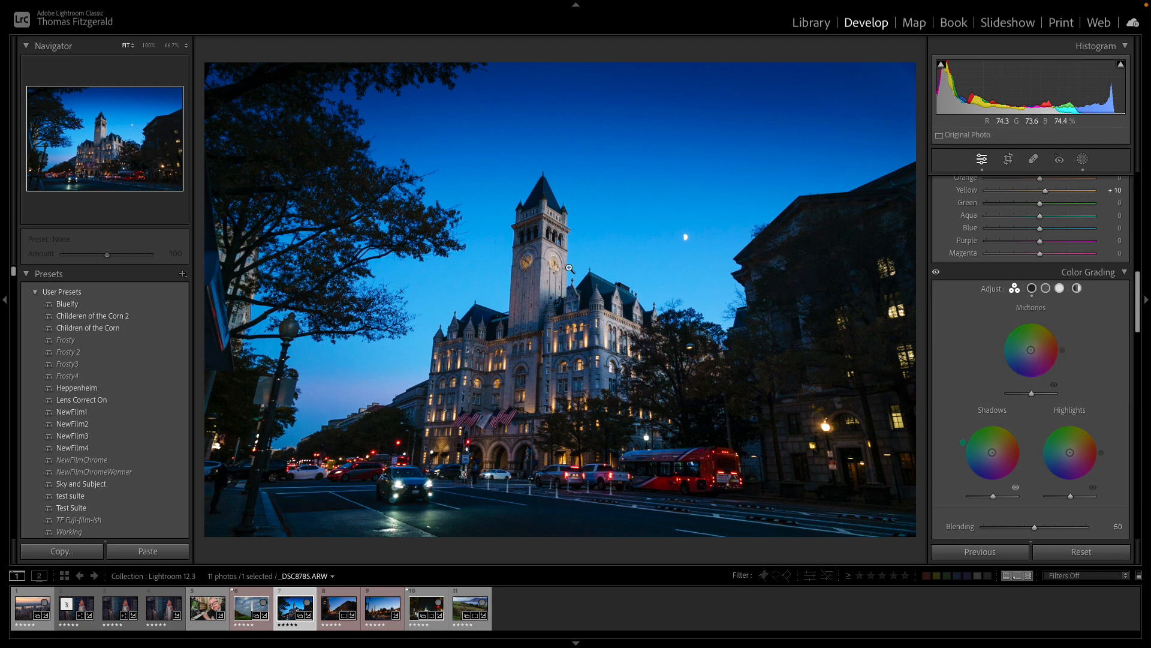
pyautogui.moveTo(540, 278)
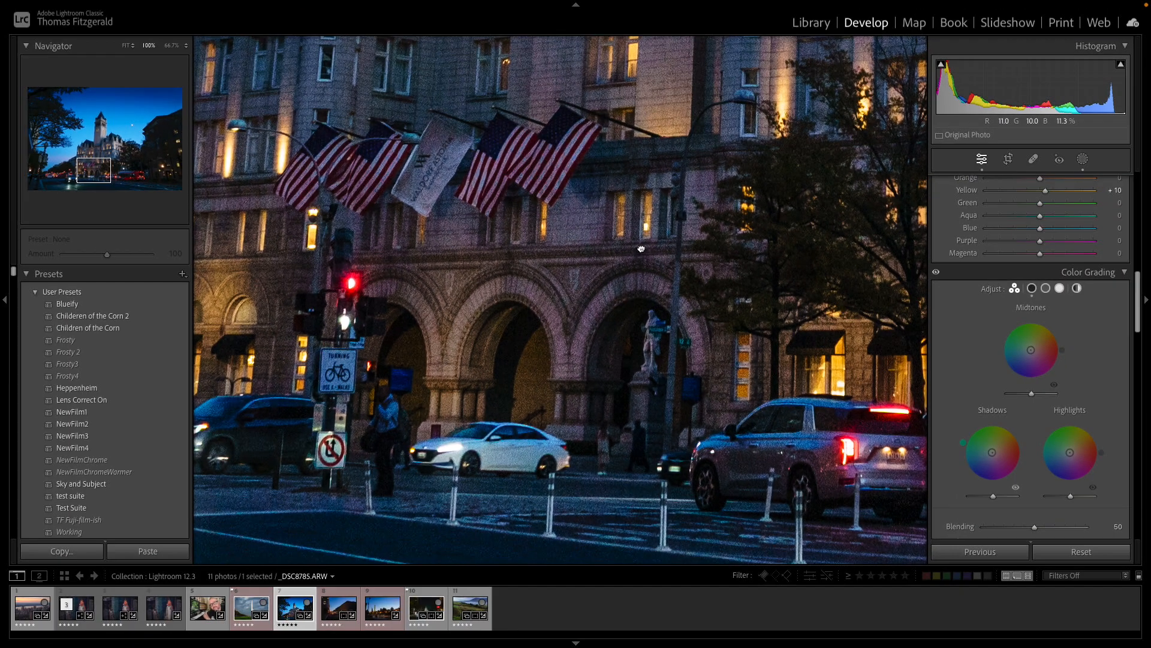
pyautogui.moveTo(690, 253)
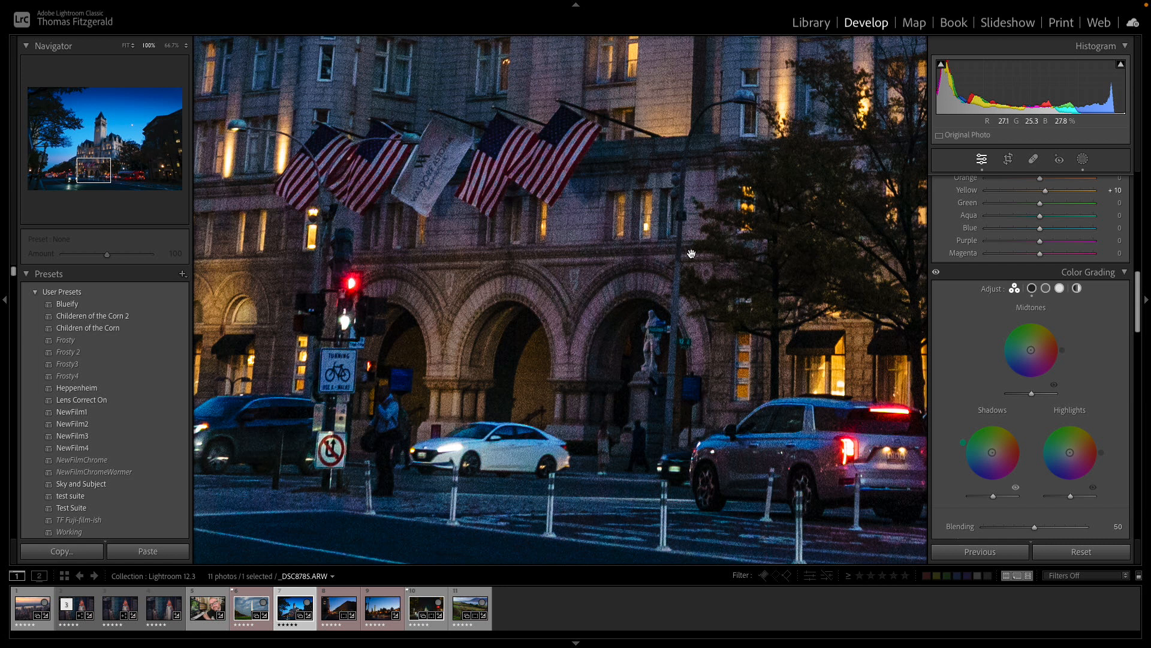
pyautogui.moveTo(577, 245)
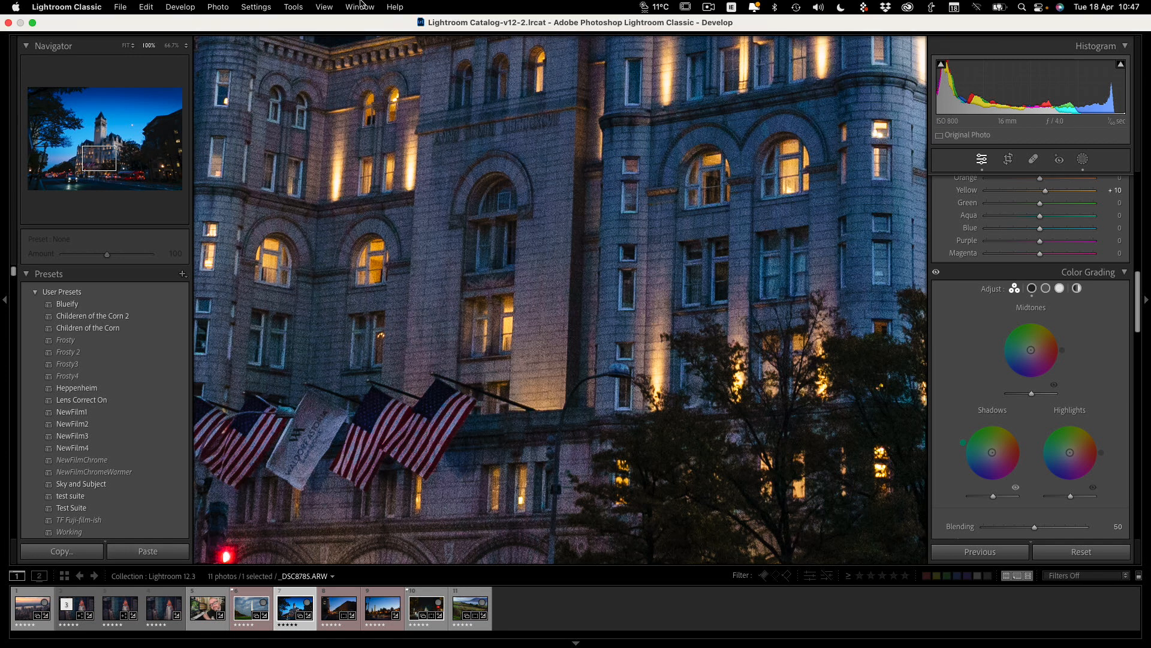
# Open the Enhance Preview for the clocktower night photo, showing Denoise at amount 50.
pyautogui.click(217, 6)
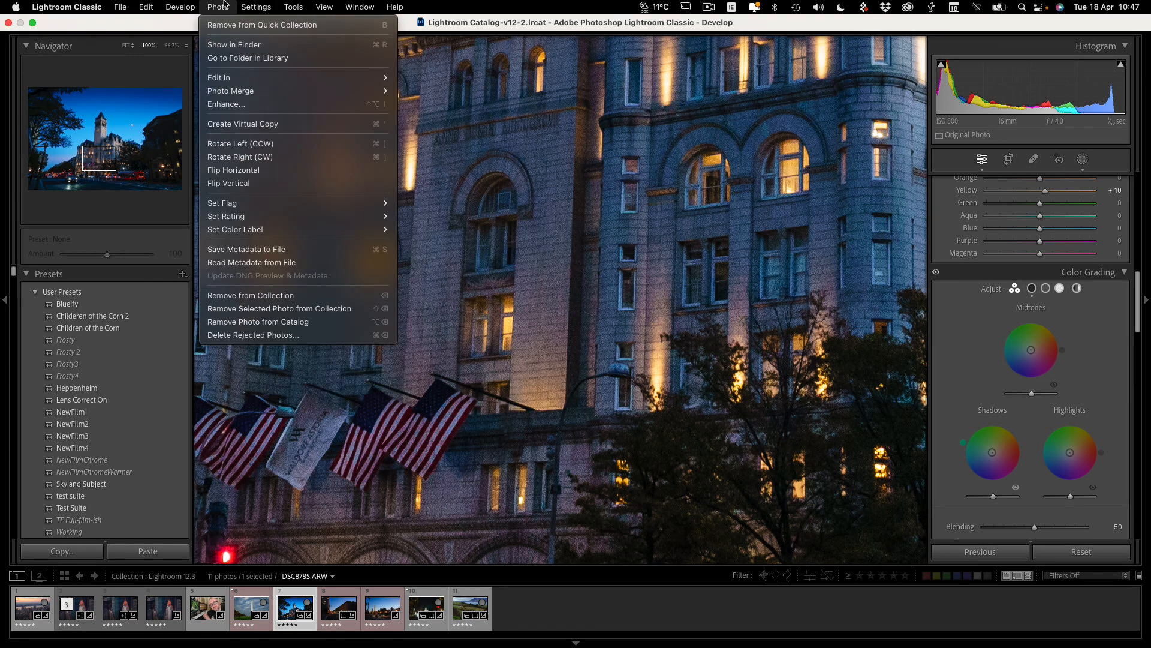
pyautogui.moveTo(230, 104)
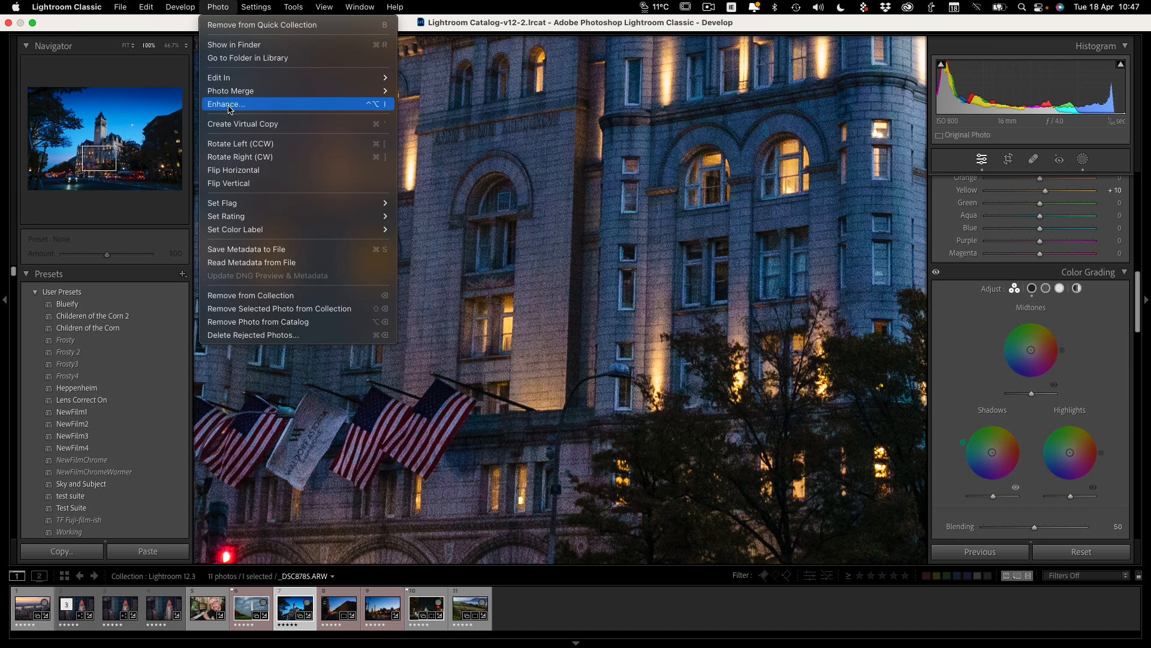
pyautogui.moveTo(949, 123)
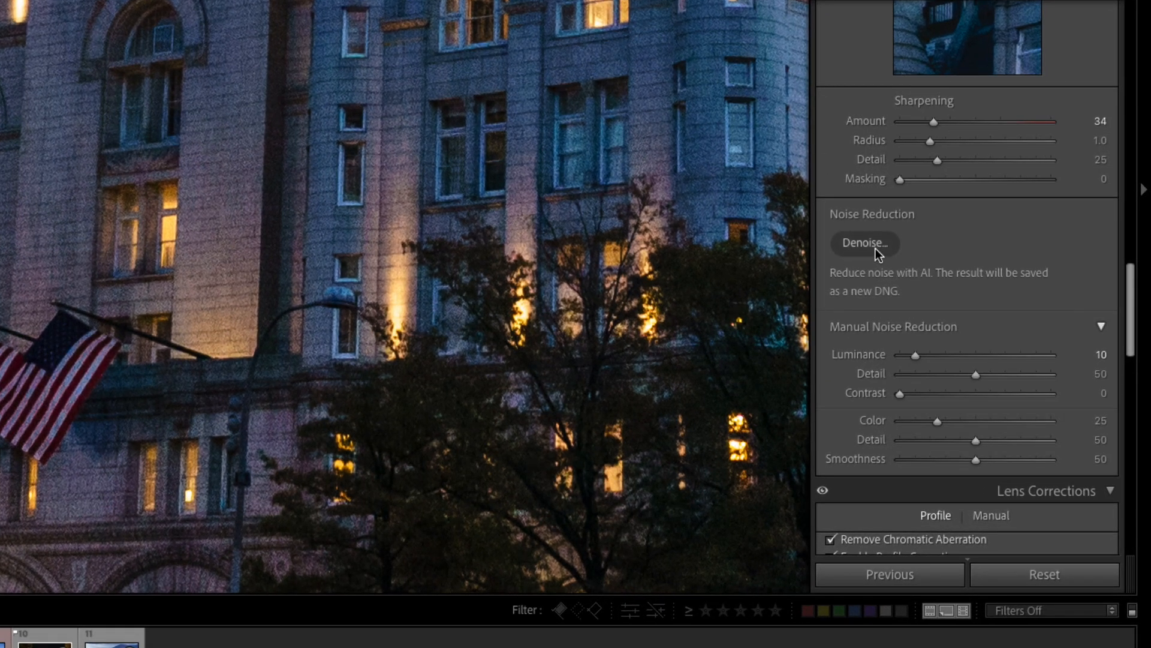
pyautogui.click(864, 243)
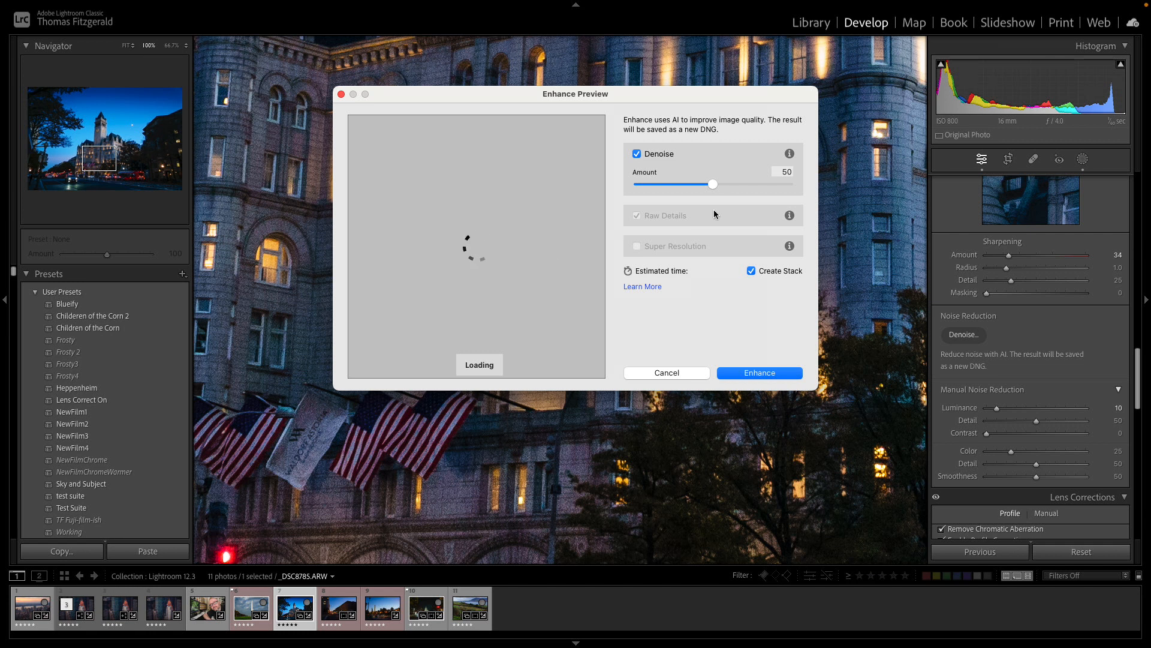
pyautogui.moveTo(691, 277)
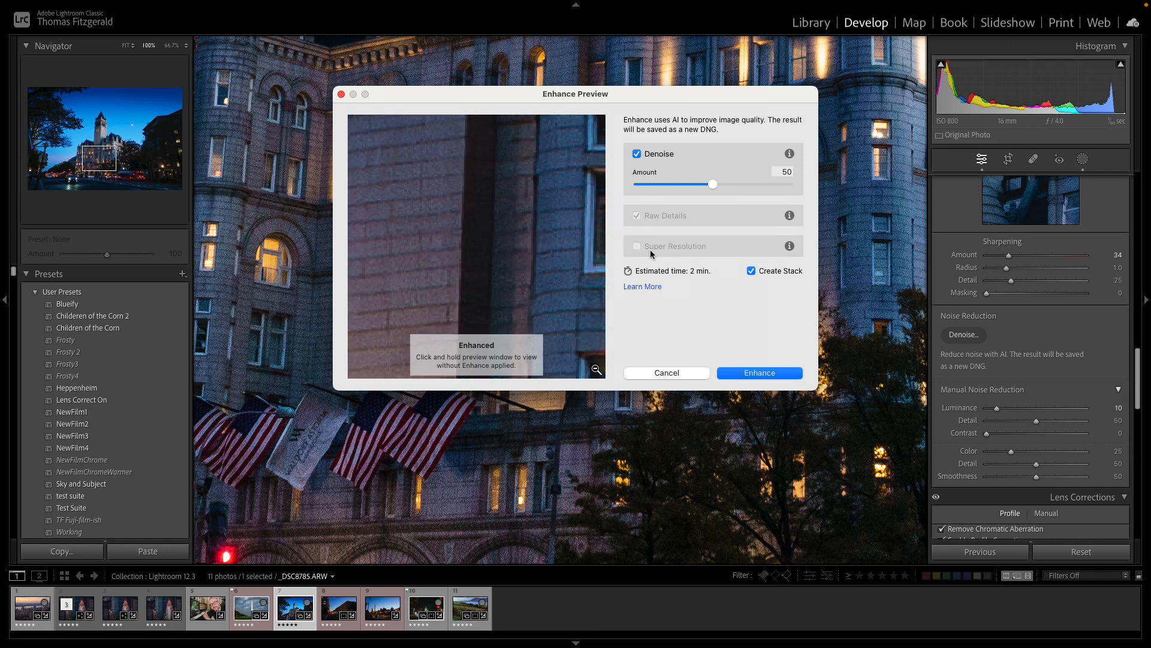
pyautogui.moveTo(648, 222)
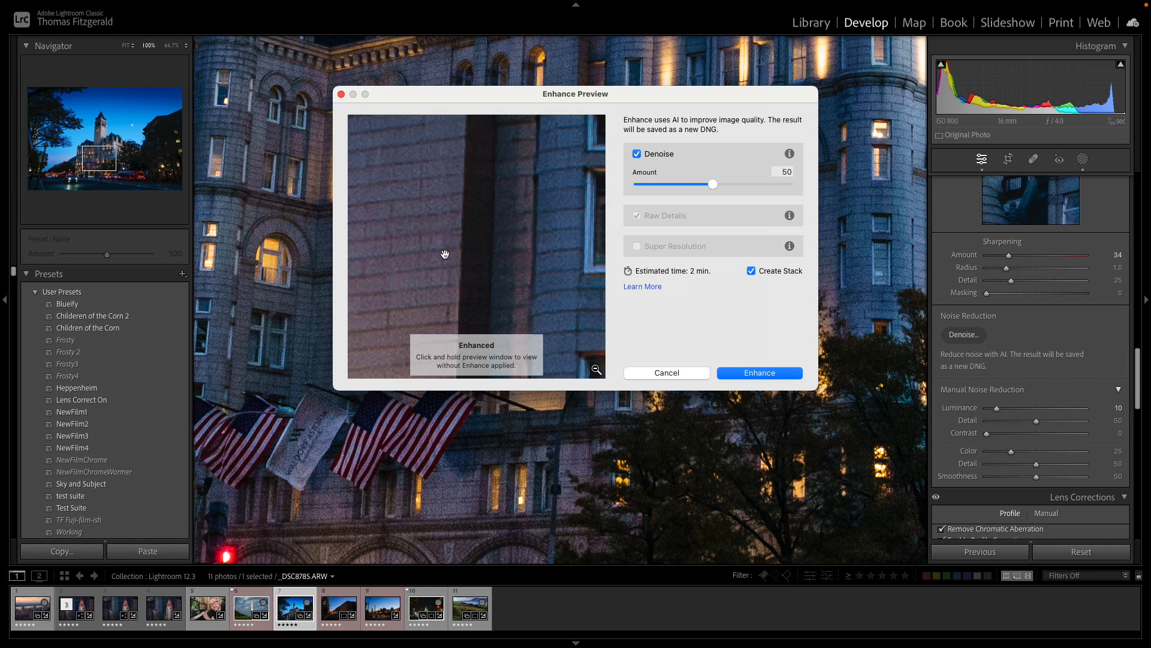
pyautogui.moveTo(478, 226)
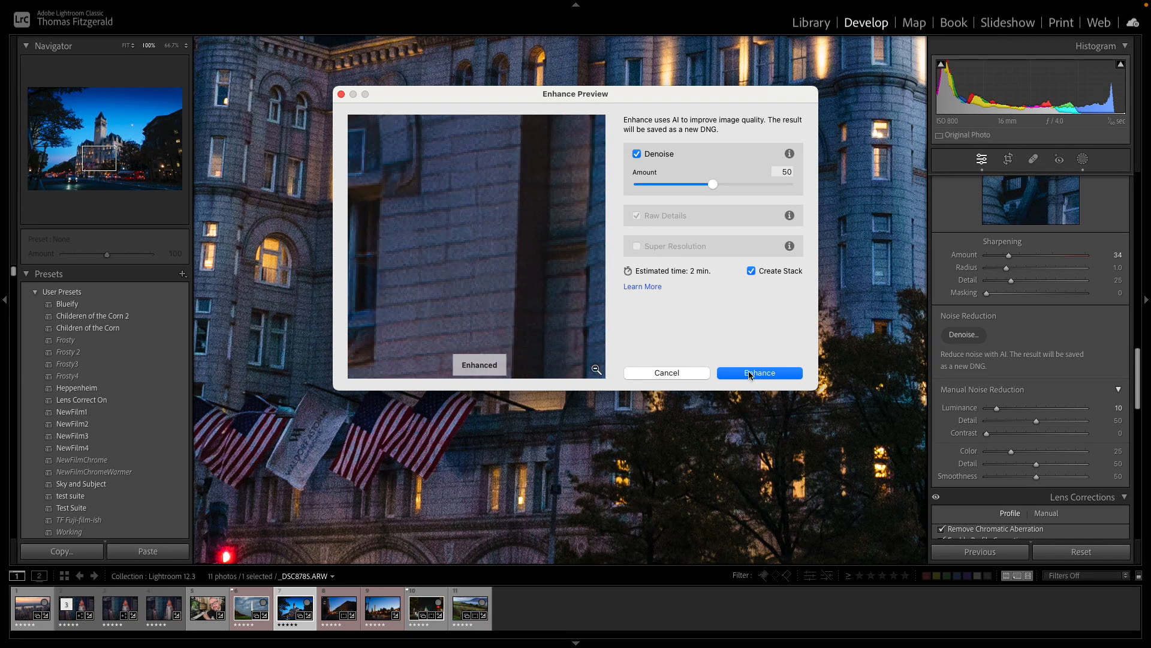
# Run Enhance with Denoise amount 50, creating a stacked denoised DNG.
pyautogui.click(758, 373)
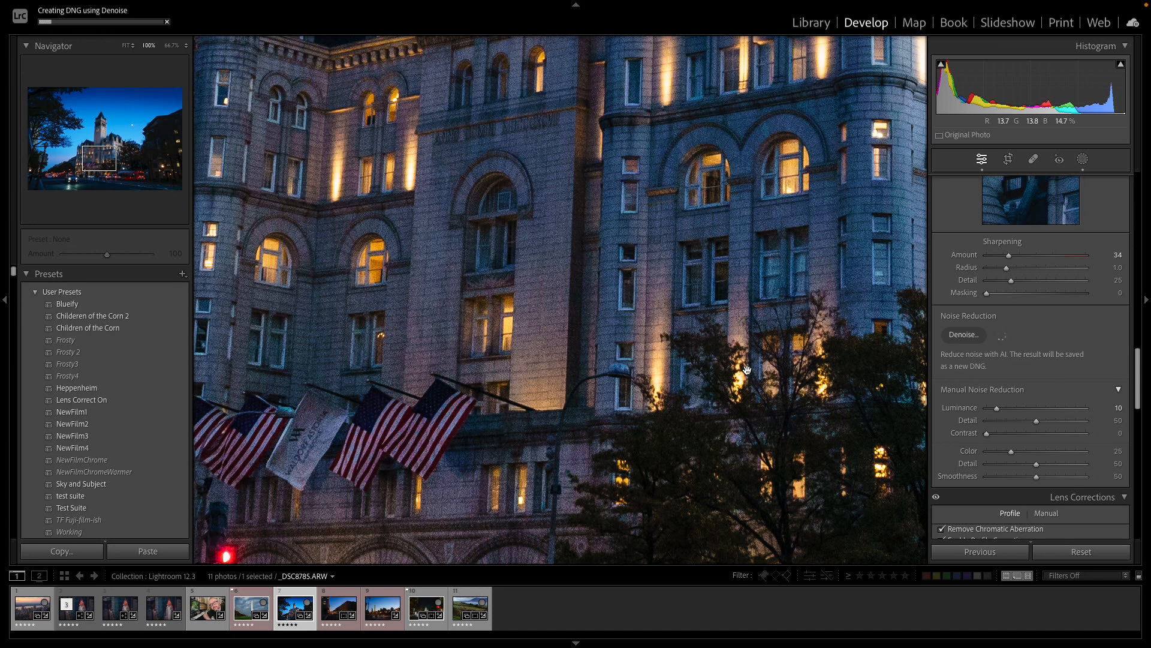
# View the finished denoised DNG of the DC clocktower photo beside the original ARW.
pyautogui.click(962, 335)
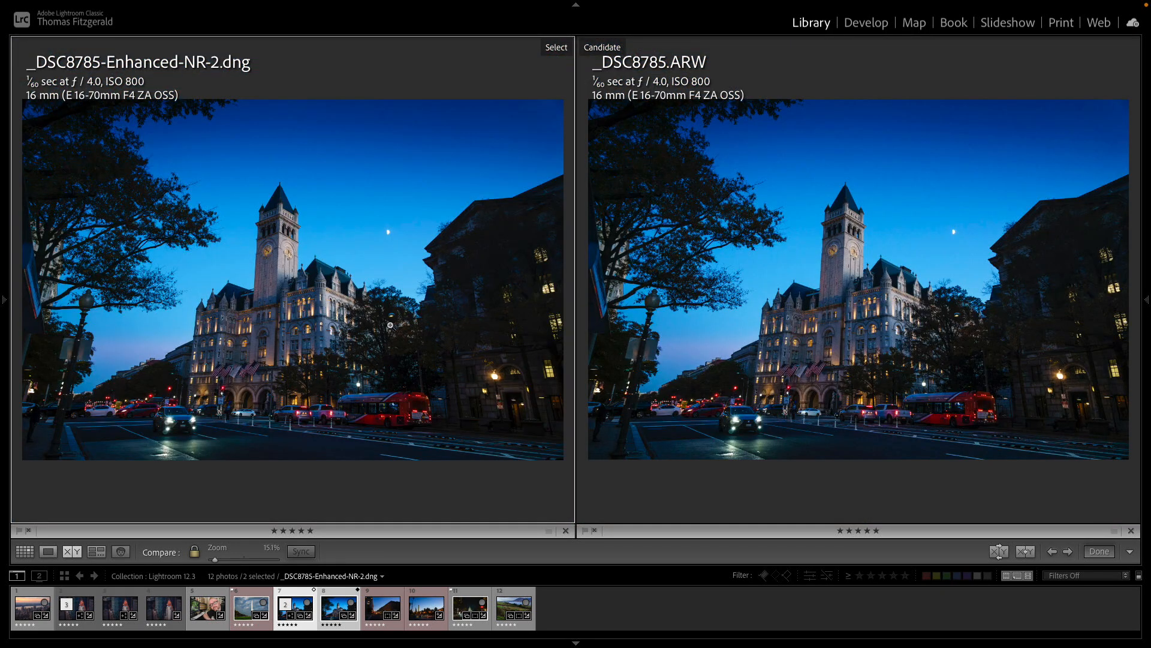
pyautogui.moveTo(399, 225)
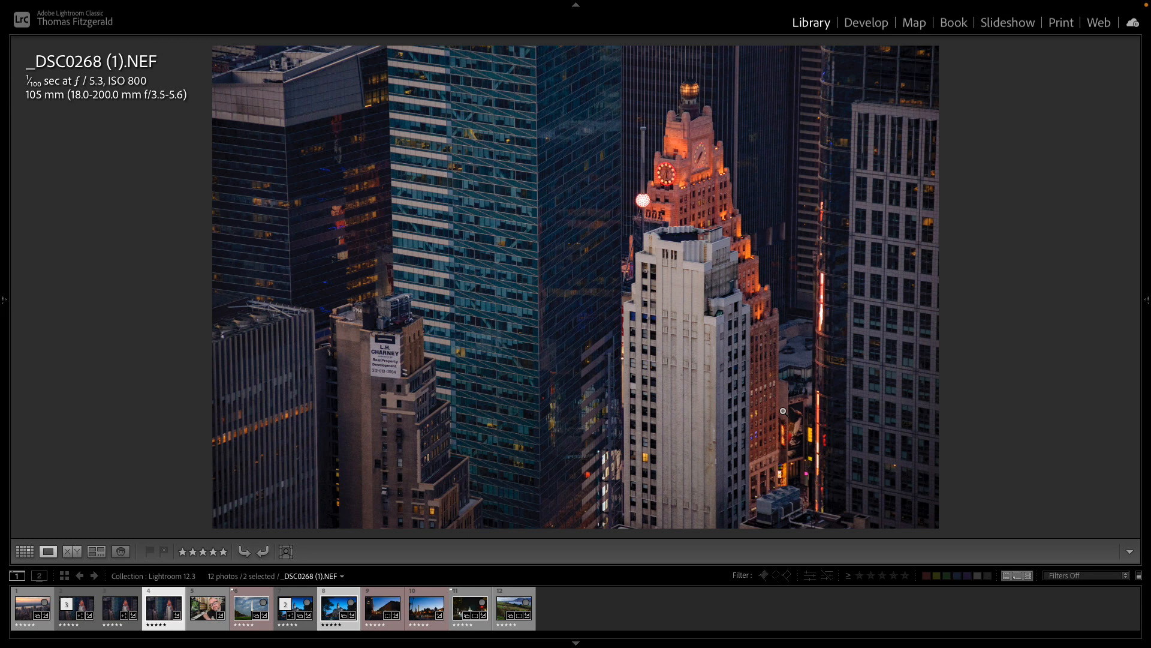
pyautogui.moveTo(670, 214)
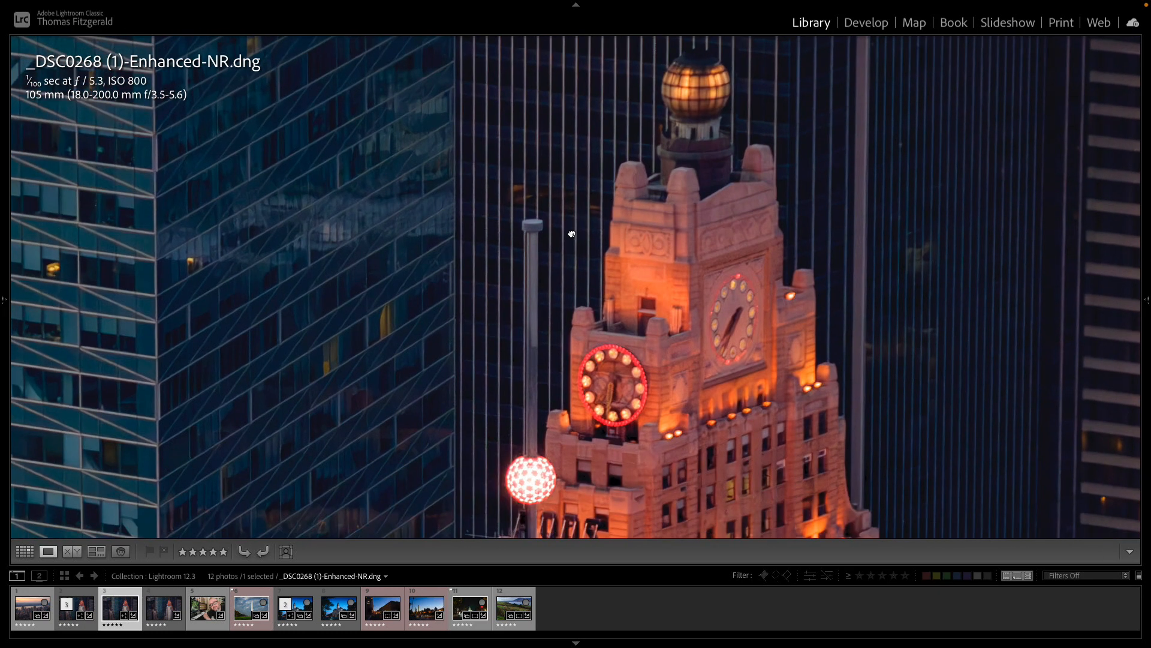
pyautogui.moveTo(104, 530)
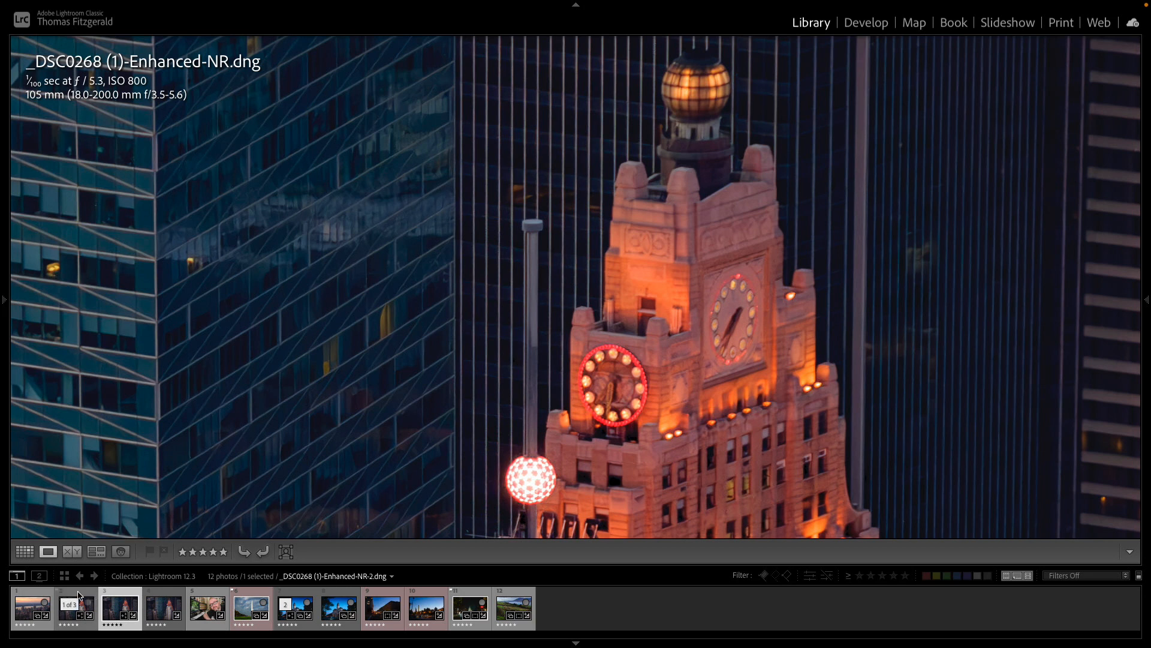
# Show the Enhanced-NR-2 DNG from the New York skyline photo's stack.
pyautogui.click(75, 608)
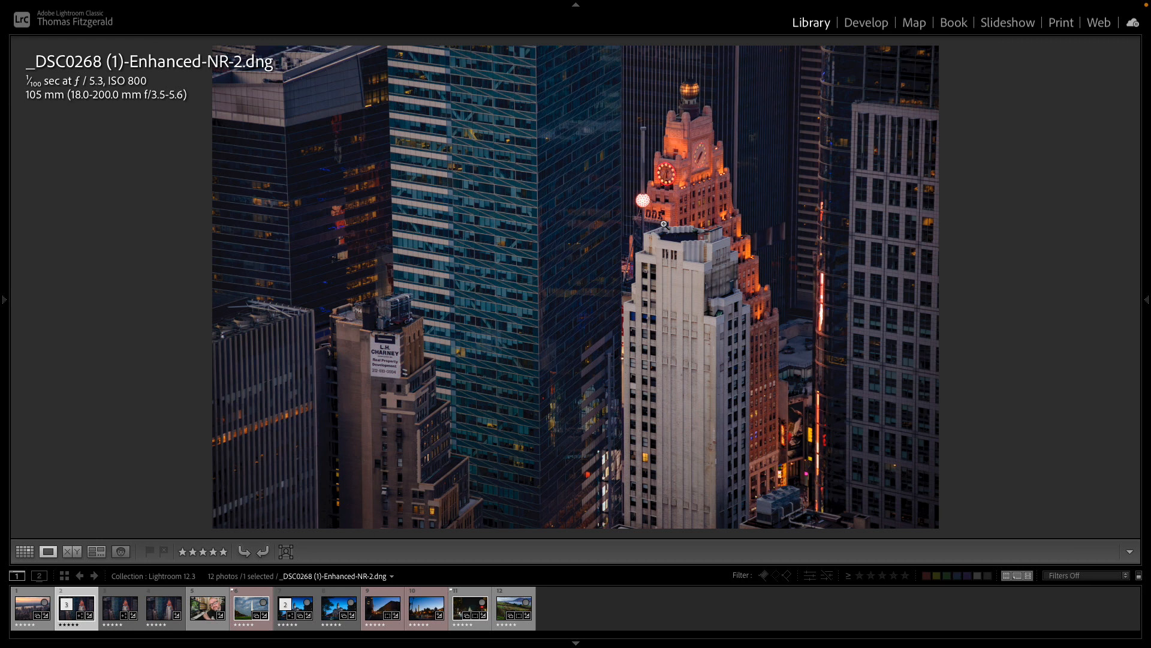
pyautogui.moveTo(646, 197)
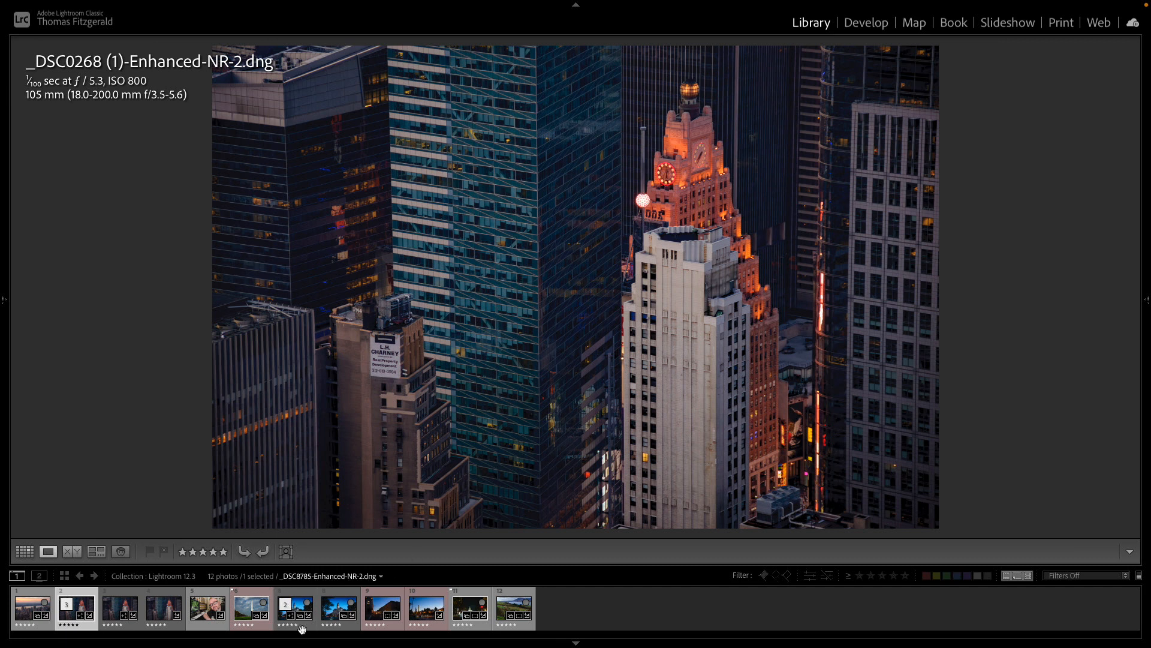
# Select the DC night photo, then switch to the catalog holding the DxO PureRAW DNG.
pyautogui.click(294, 608)
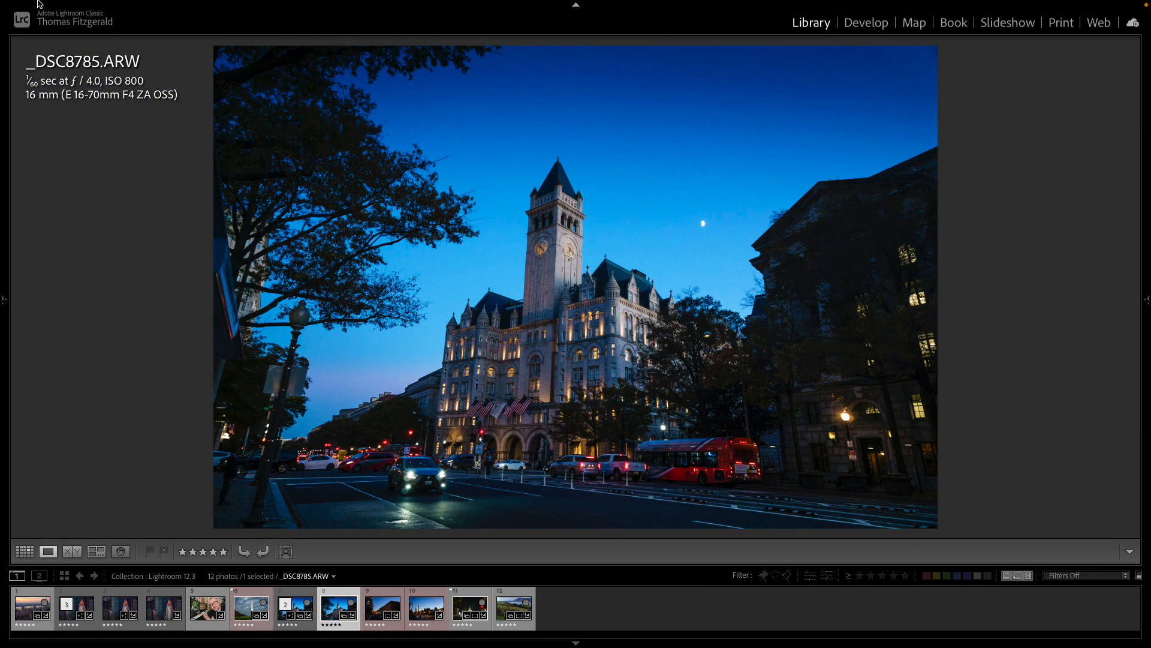
pyautogui.click(119, 6)
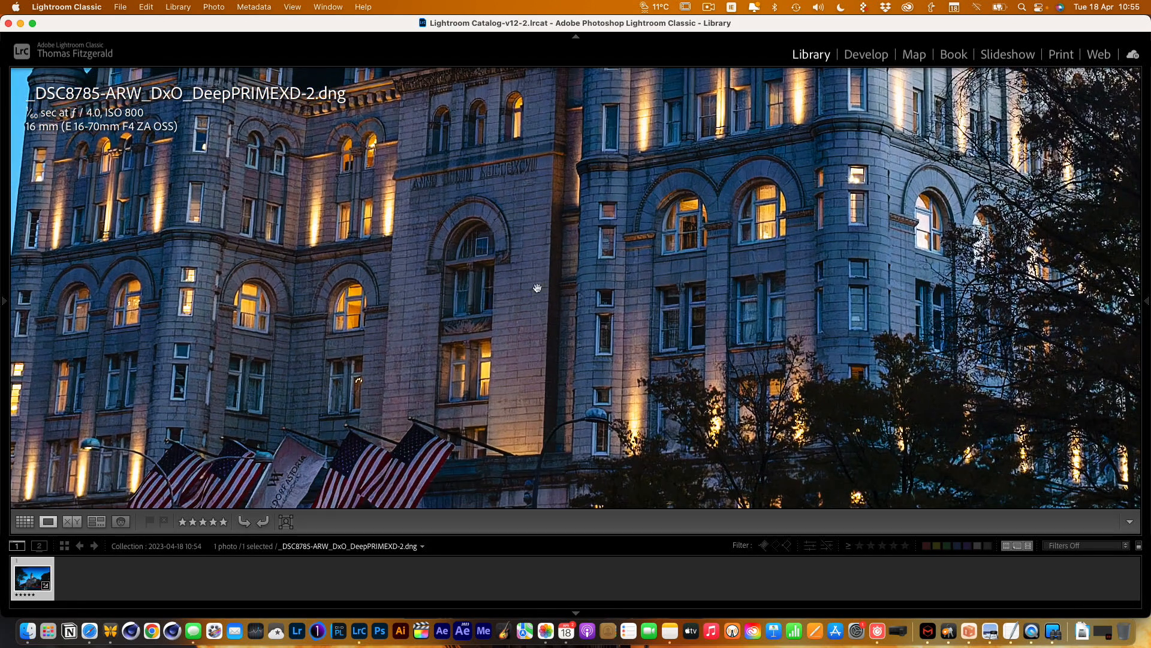
# Compare the DxO DNG (Select) with Enhanced-NR-2 (Candidate) at 100%.
pyautogui.click(48, 522)
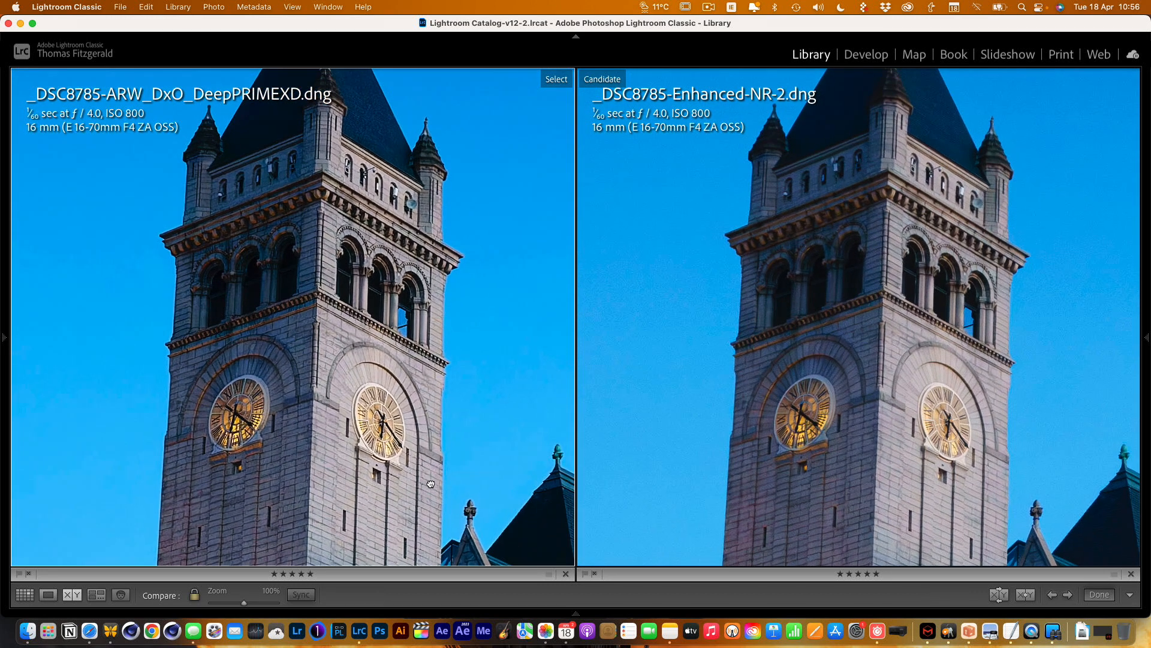
pyautogui.moveTo(590, 311)
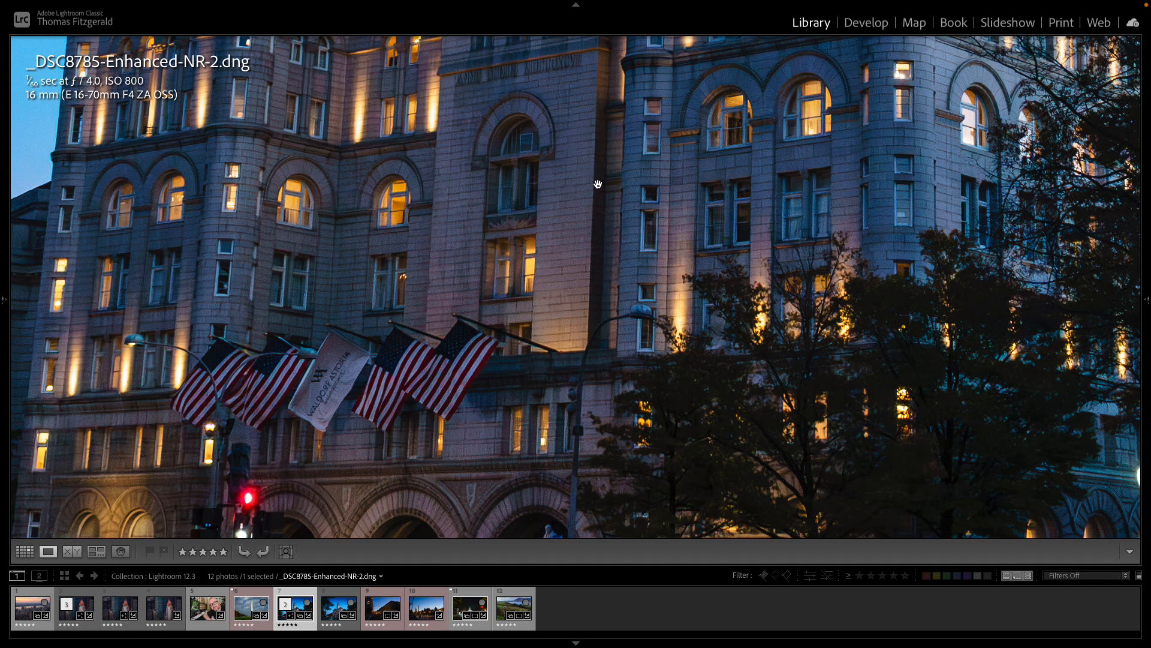
# Show the original _DSC8785.ARW Washington photo in Loupe view at Fit.
pyautogui.click(338, 609)
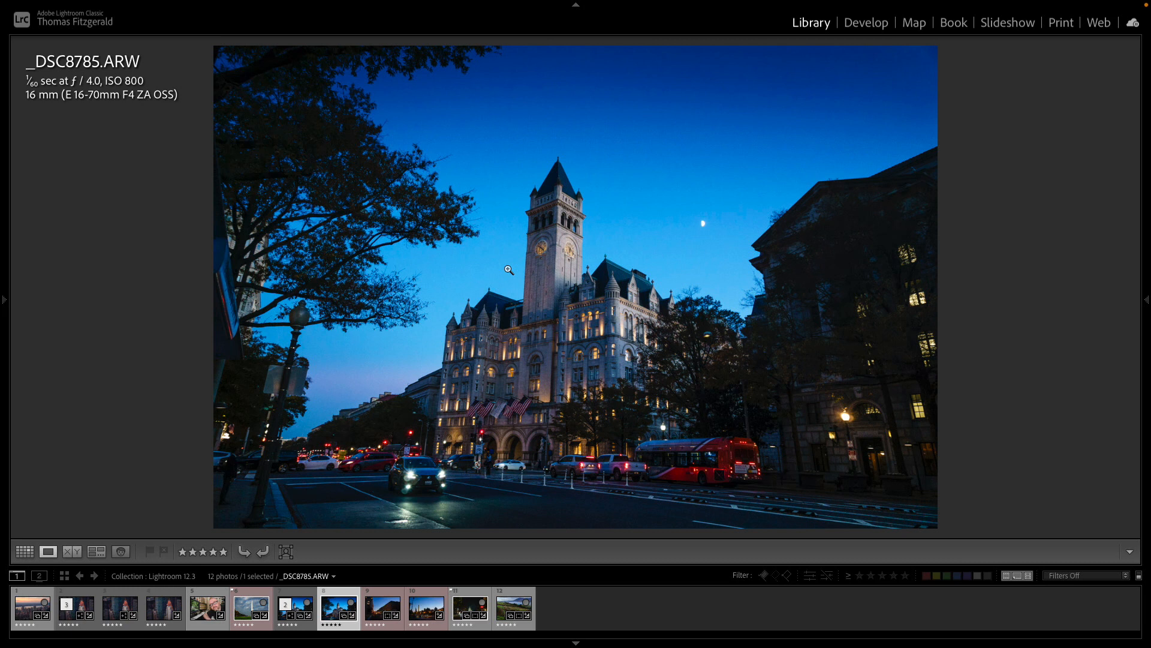
pyautogui.moveTo(504, 276)
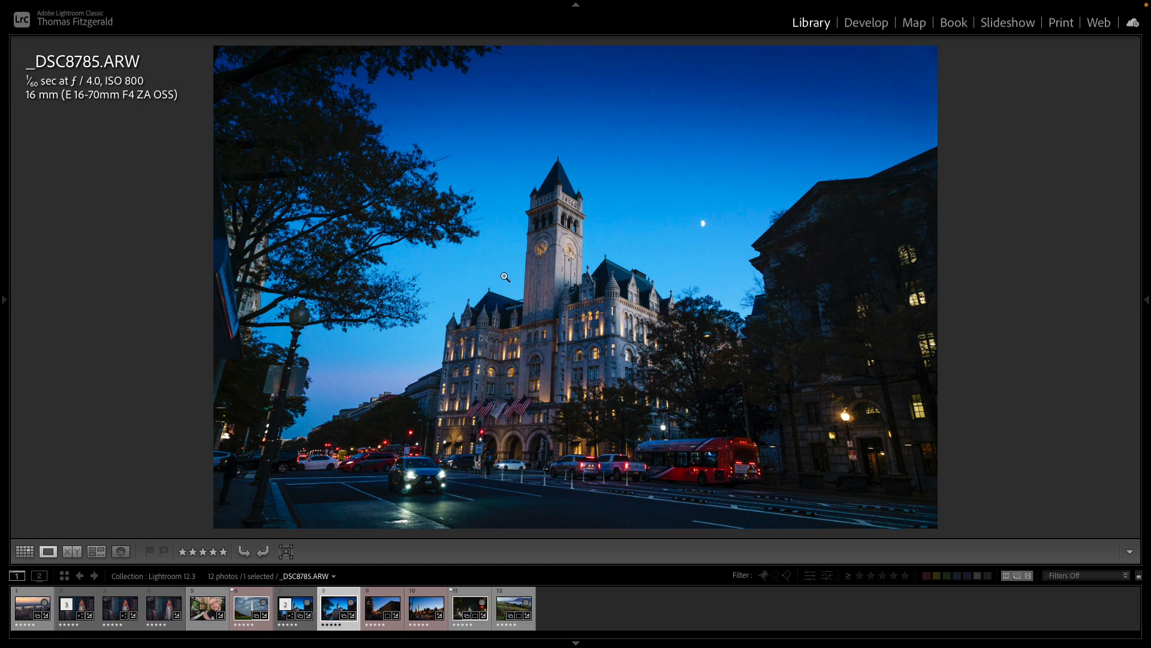
pyautogui.moveTo(536, 298)
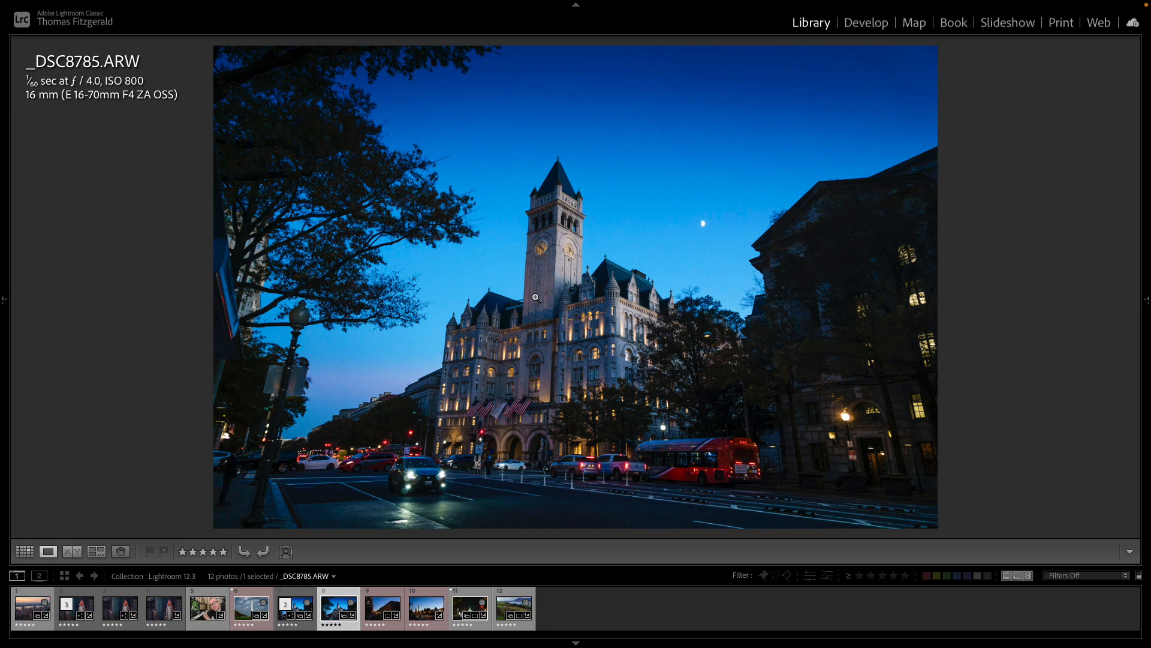
pyautogui.moveTo(449, 285)
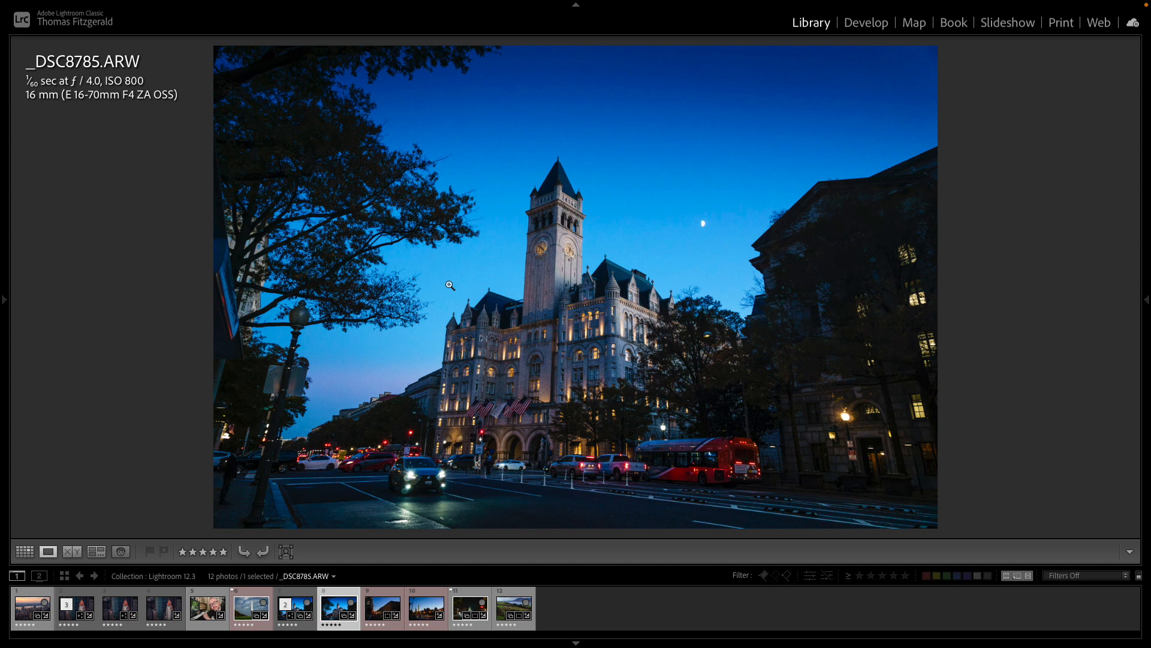
# Review the External Editing settings in Lightroom Classic Preferences.
pyautogui.click(67, 6)
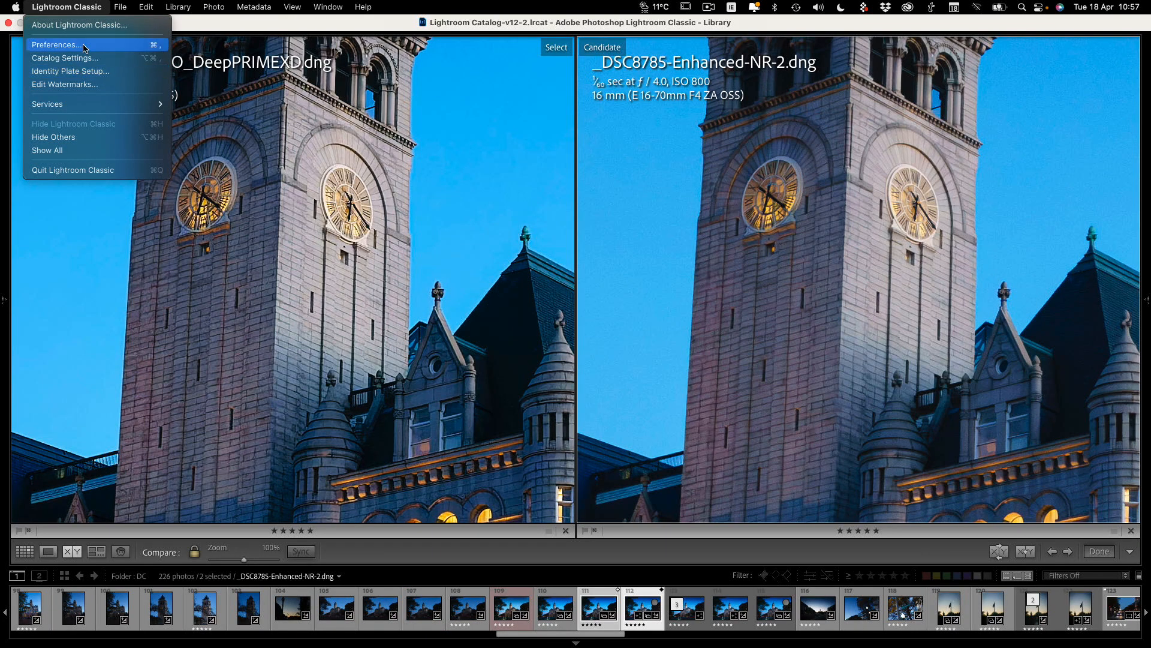
pyautogui.click(56, 44)
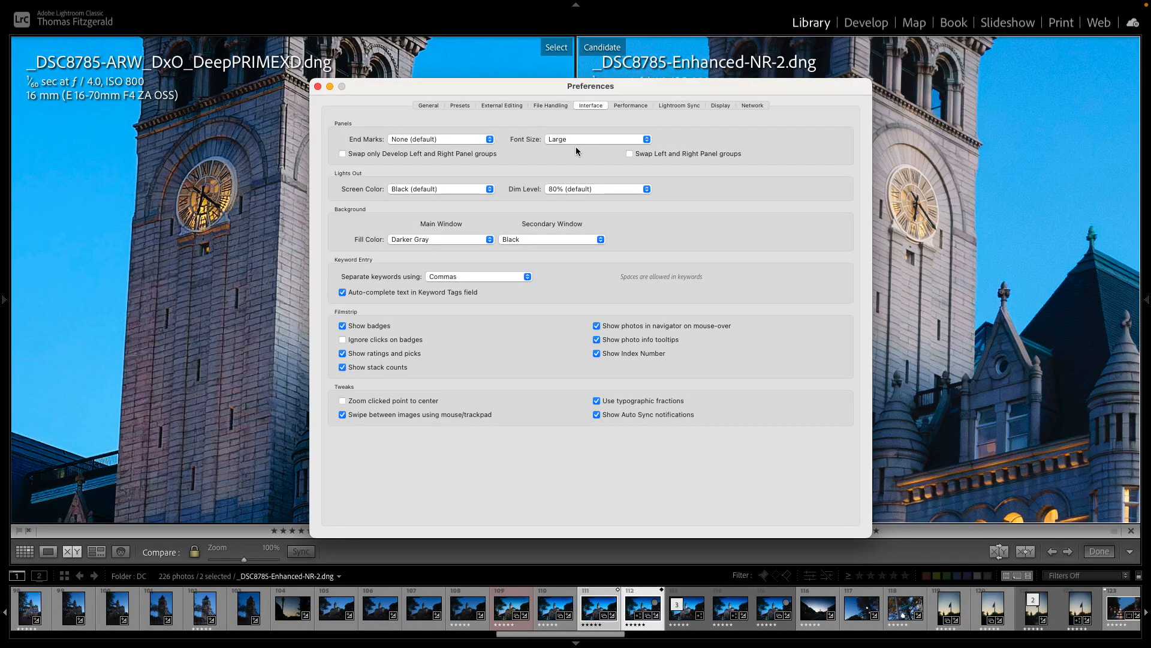
pyautogui.click(501, 105)
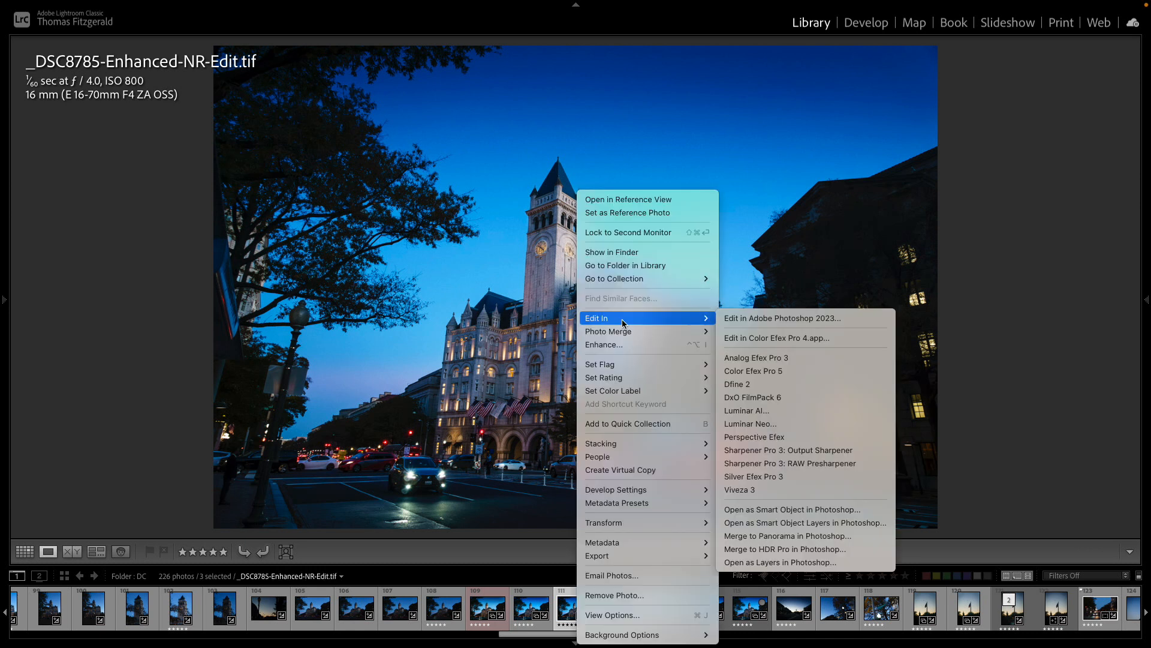
pyautogui.moveTo(805, 522)
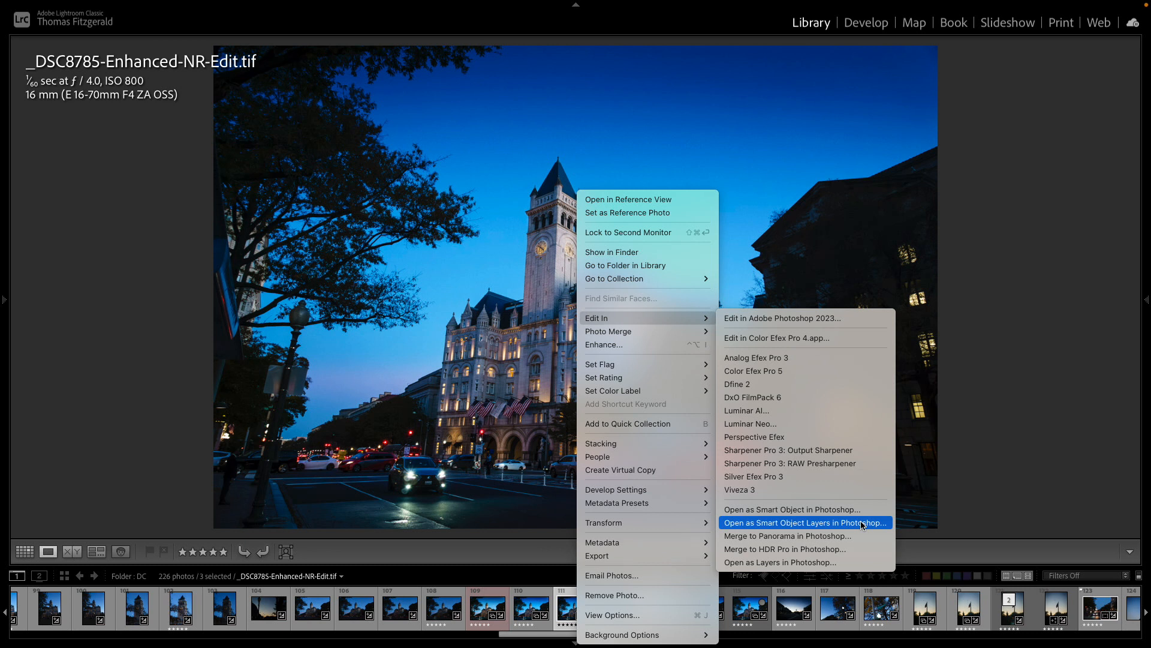
pyautogui.moveTo(778, 562)
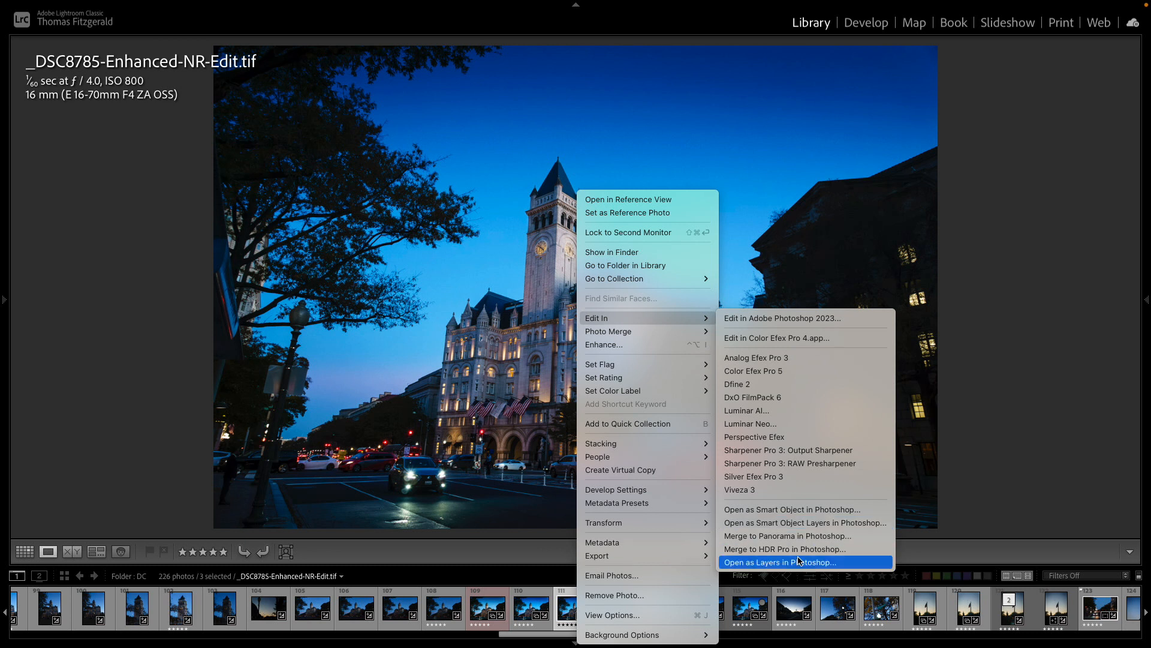
pyautogui.moveTo(799, 569)
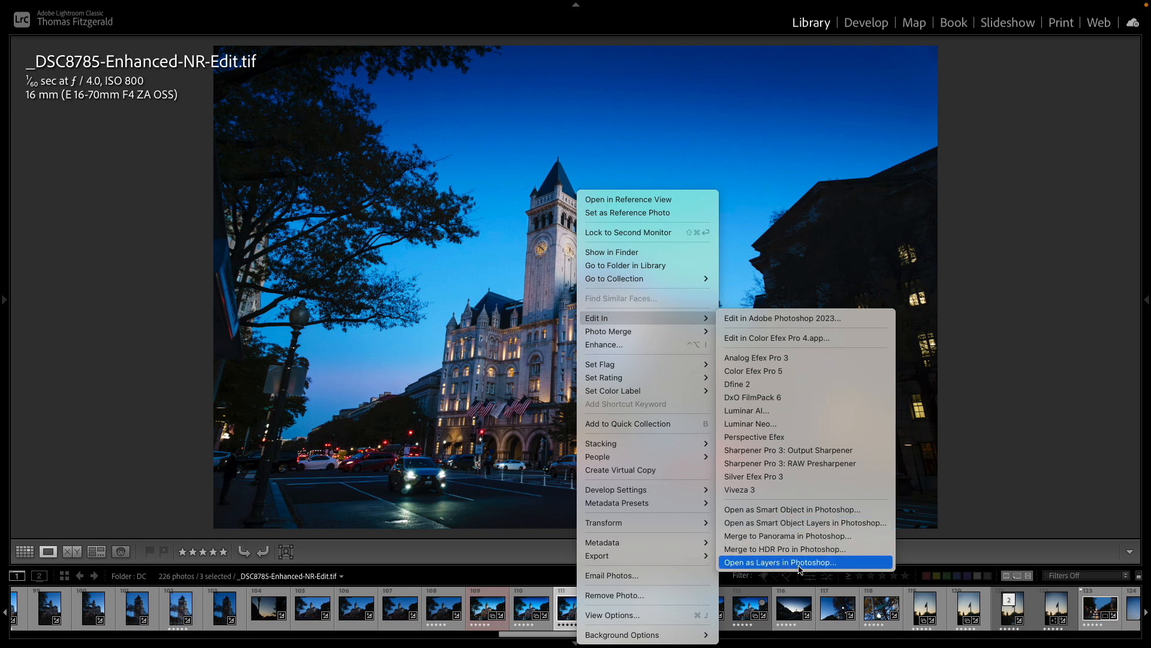